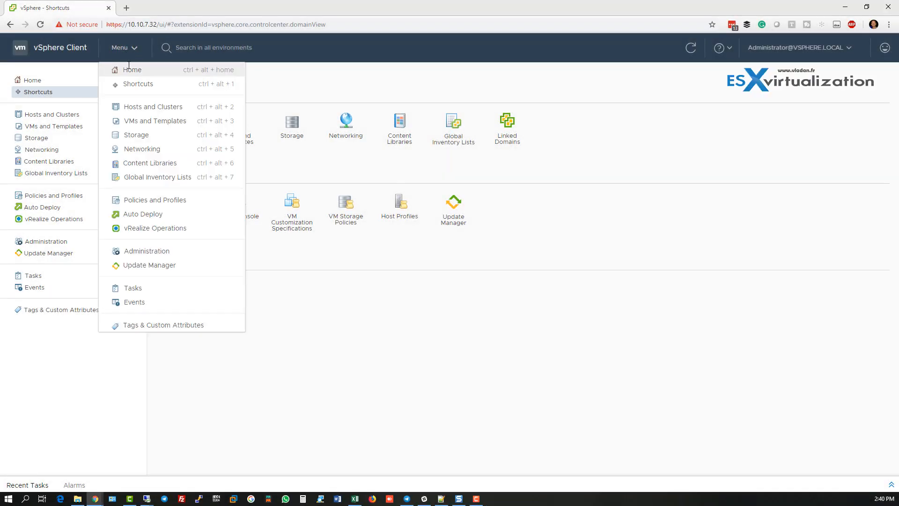
Navigate from Home and Shortcuts to the VM Customization Specifications list.
click(132, 69)
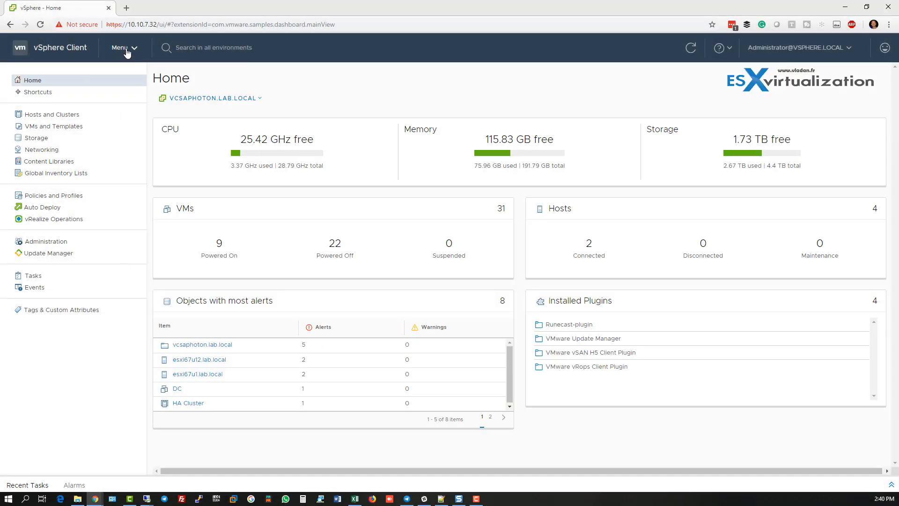
click(38, 91)
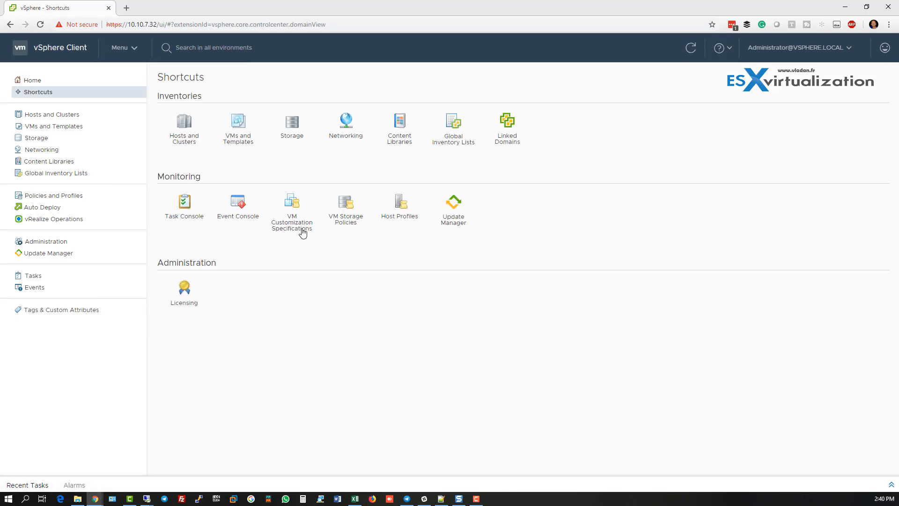
click(292, 206)
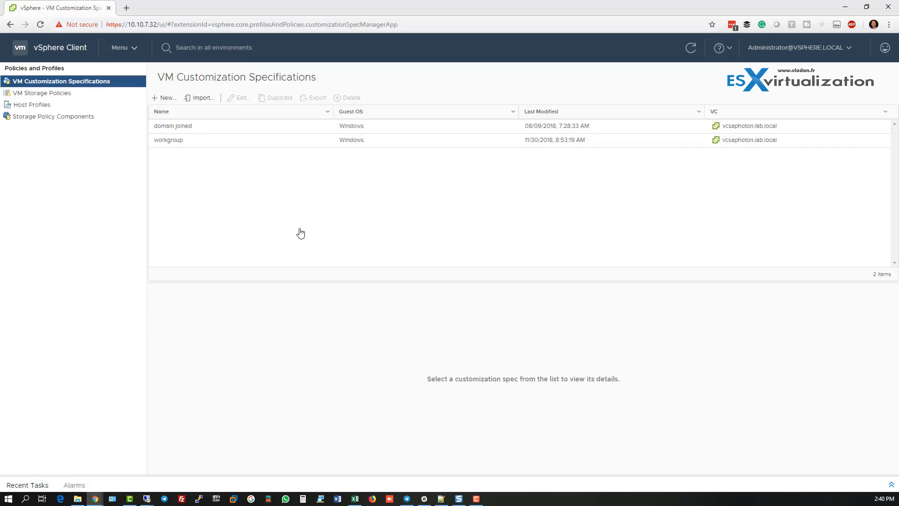
Create a new Windows spec 'VM In Domain' with a description about joining VMs to my lab domain.
click(165, 97)
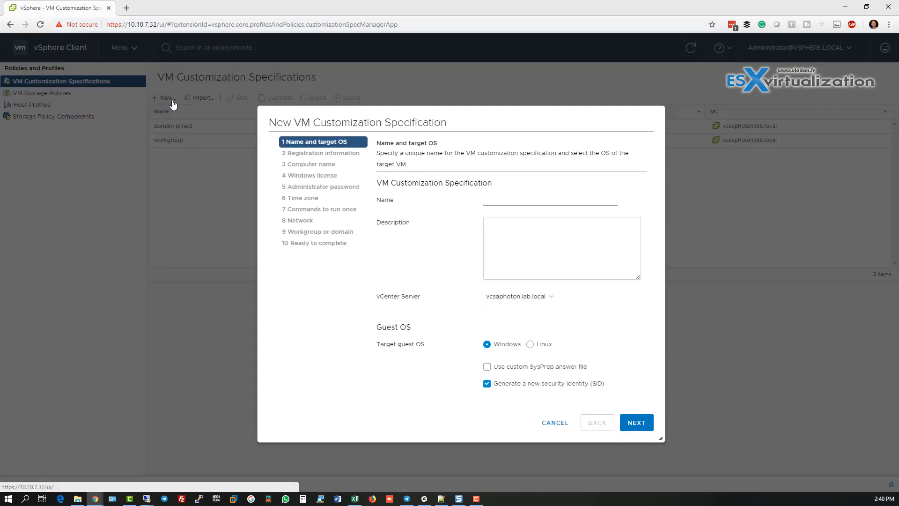
text(vl)
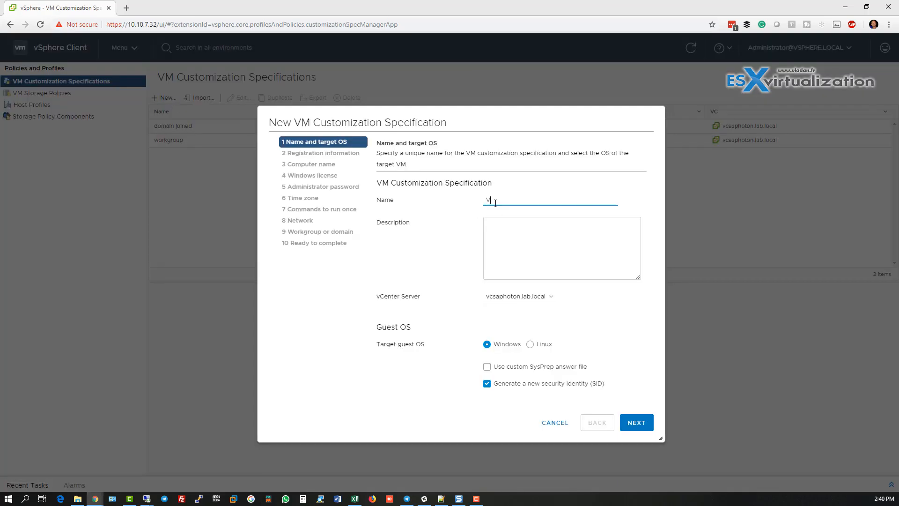
text(Min)
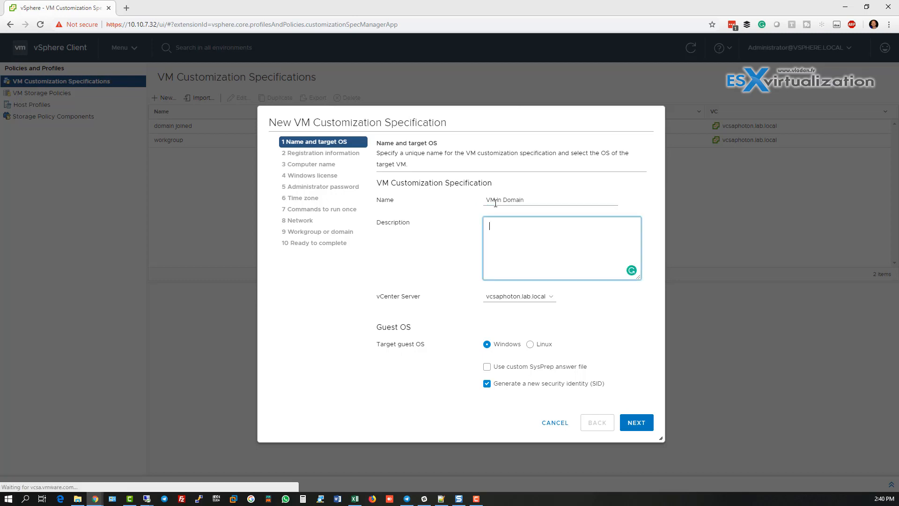
text(those VMs will be joined to a)
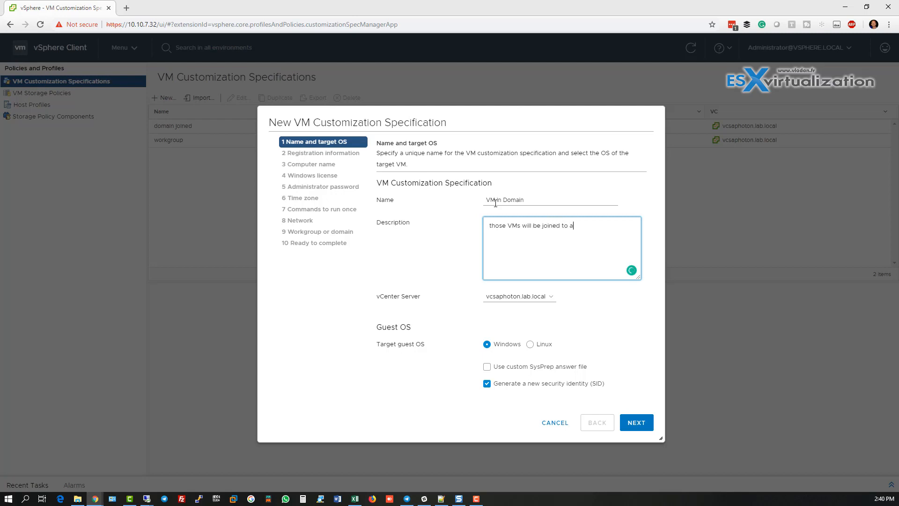
text(my lab d)
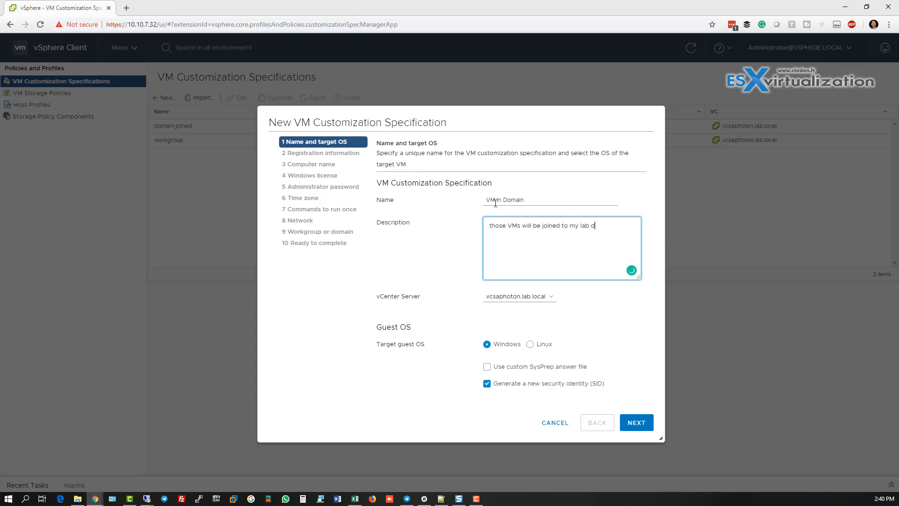
text(omain.)
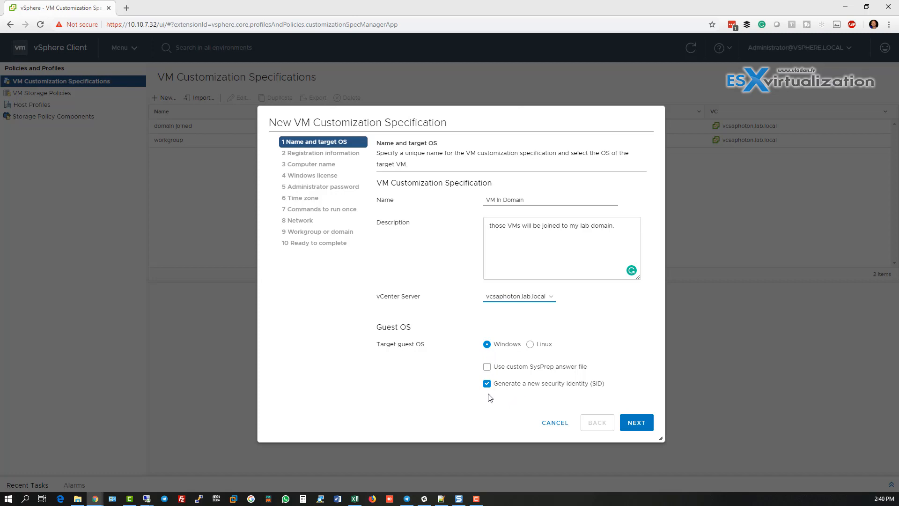
Enter registration owner name 'ESX Virtualization.fr' and organization ESX Virtualization.
click(636, 422)
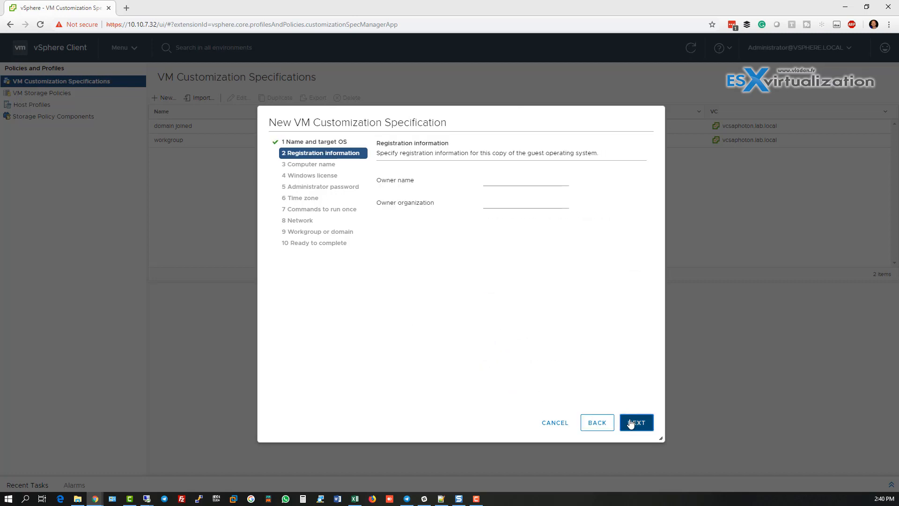
click(524, 184)
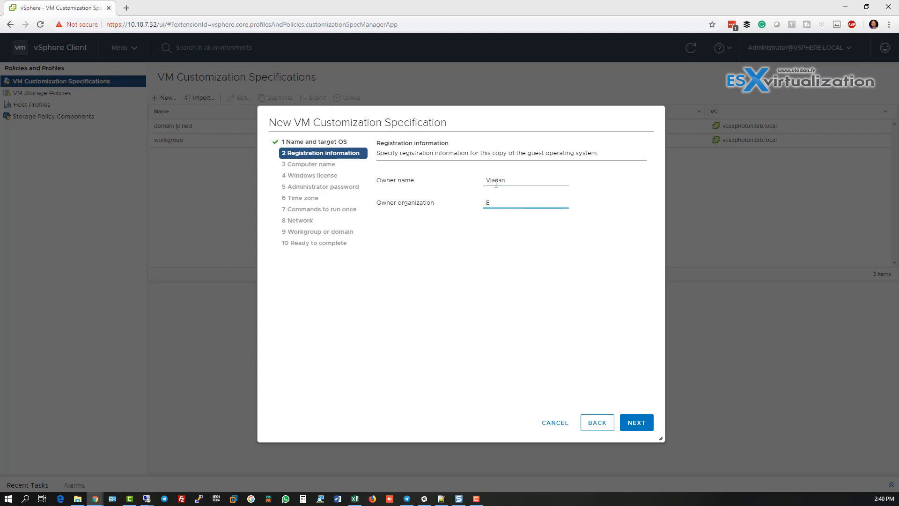
text(ESX Virtualization)
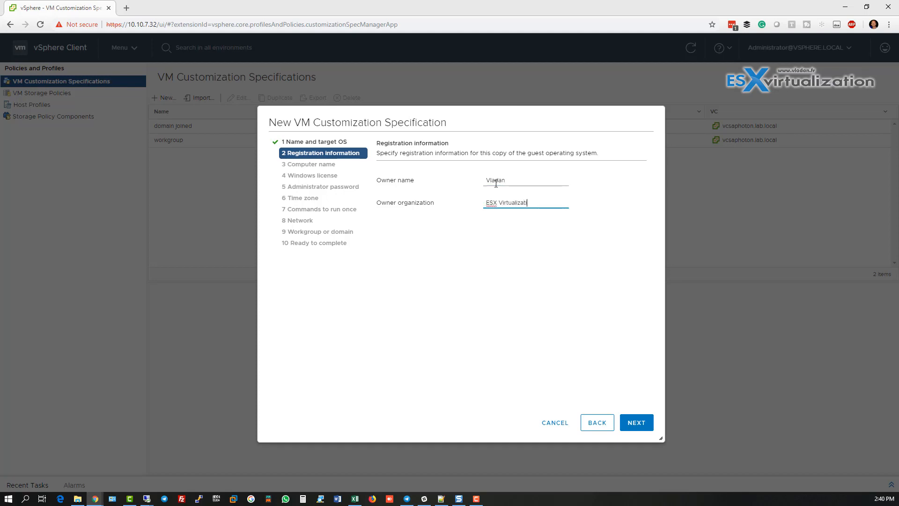
click(525, 179)
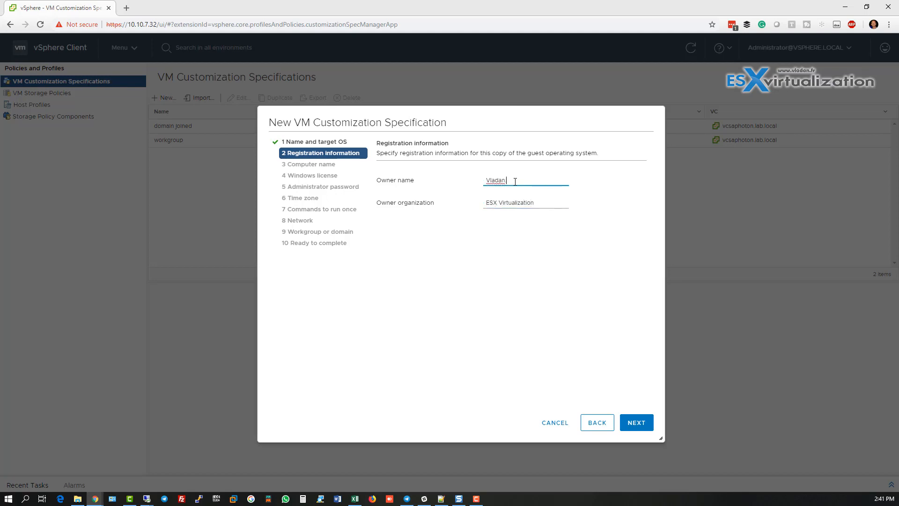
text(.fr)
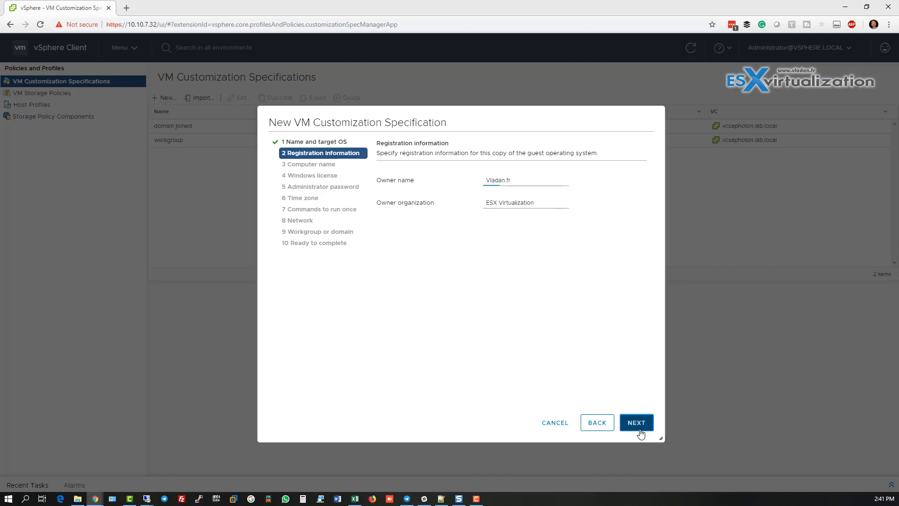
After trying the other naming options, set the computer name to the virtual machine name.
click(635, 422)
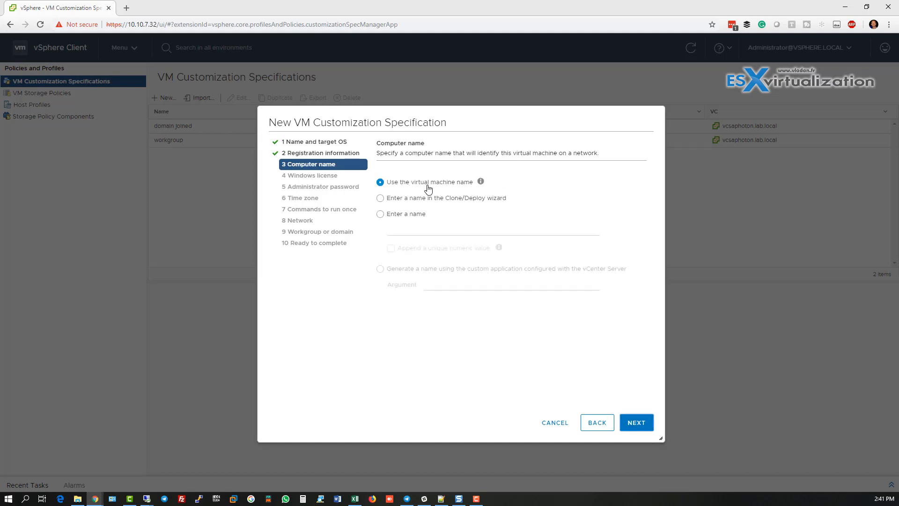
click(480, 182)
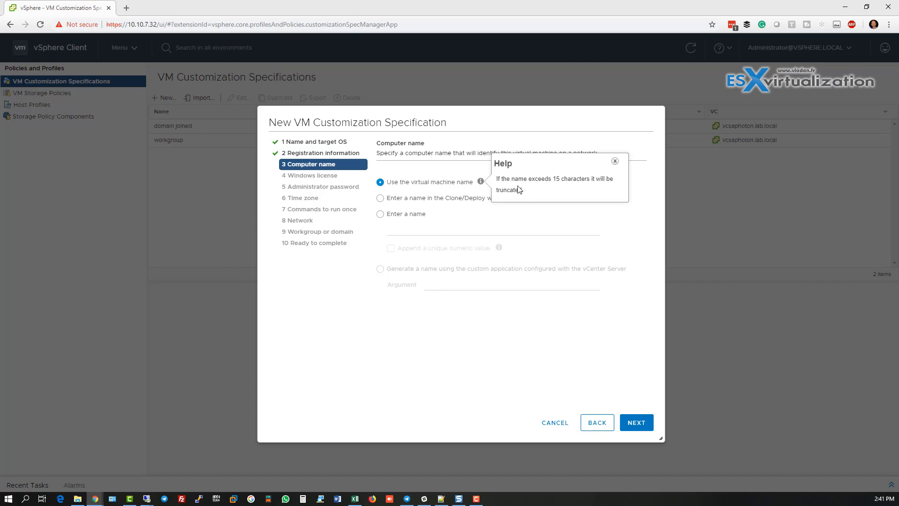
click(380, 198)
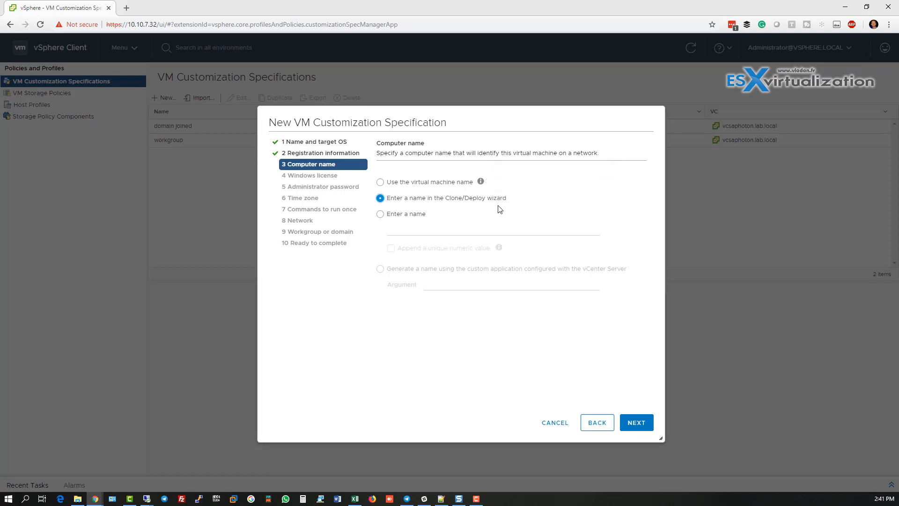
click(379, 213)
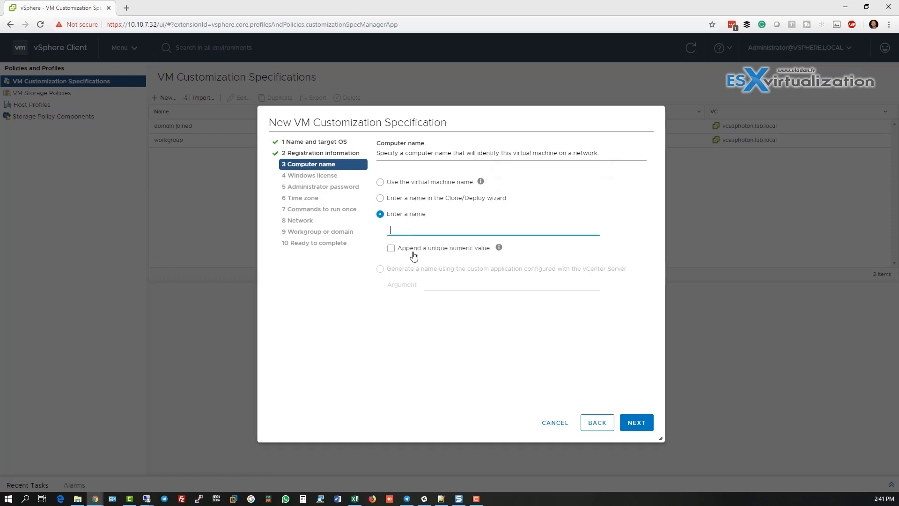
click(390, 248)
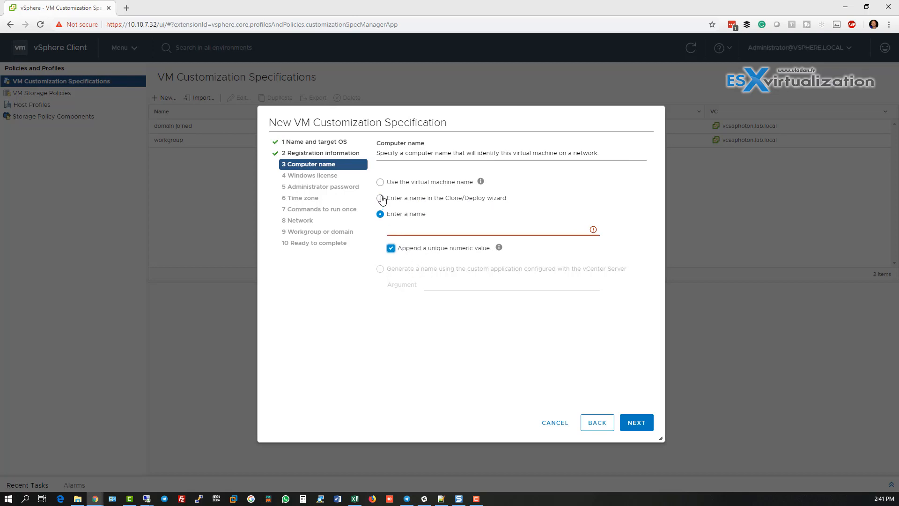
click(380, 181)
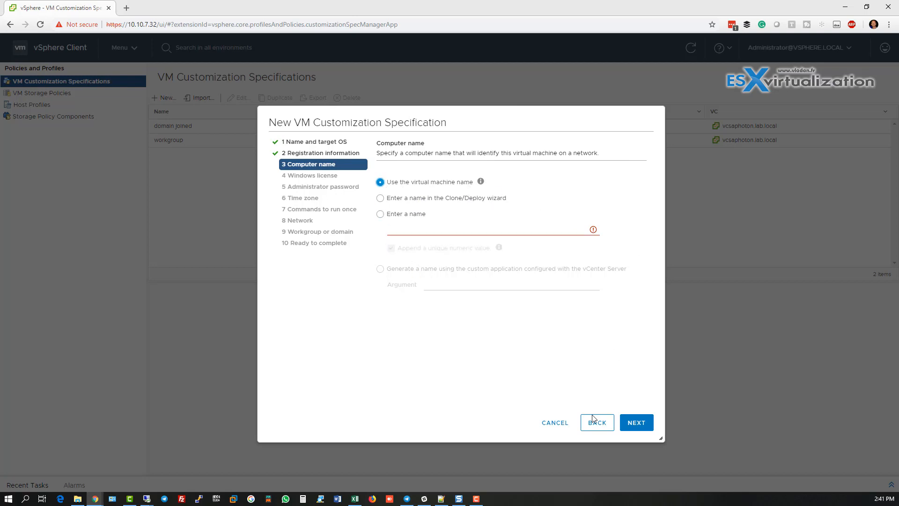
click(636, 422)
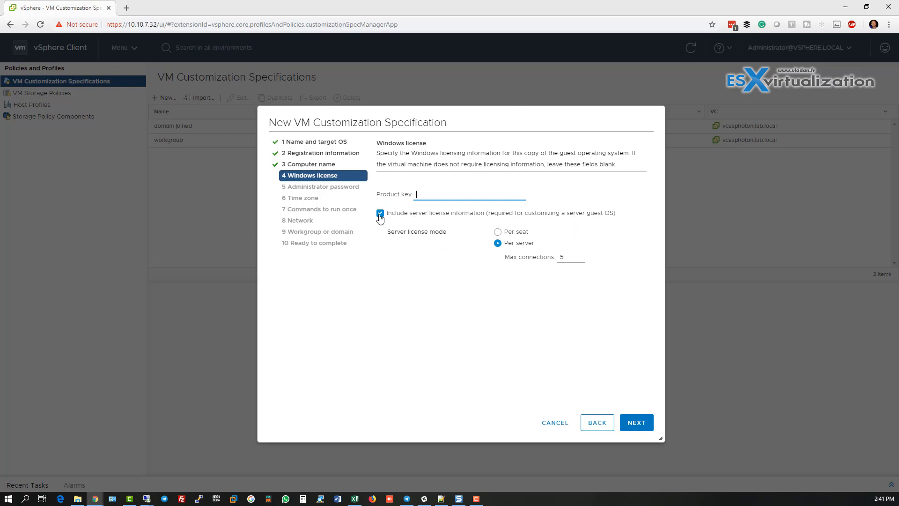
click(380, 213)
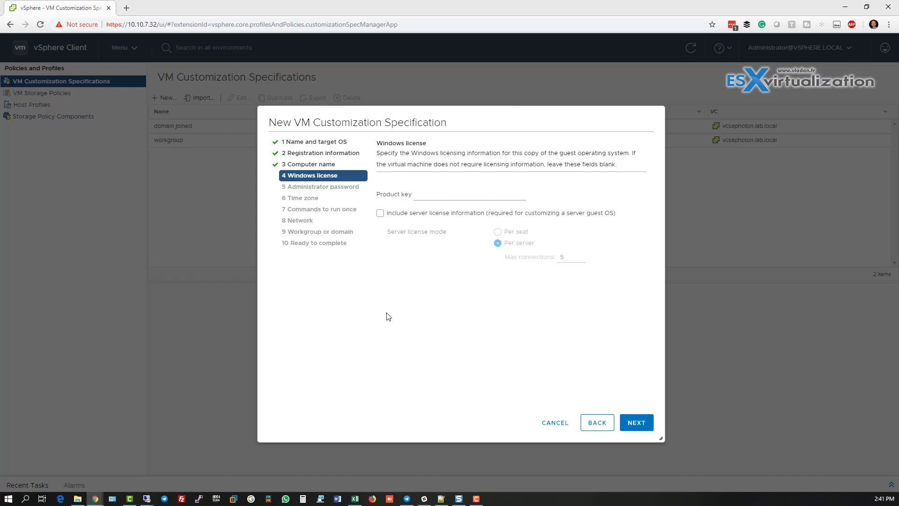
click(635, 421)
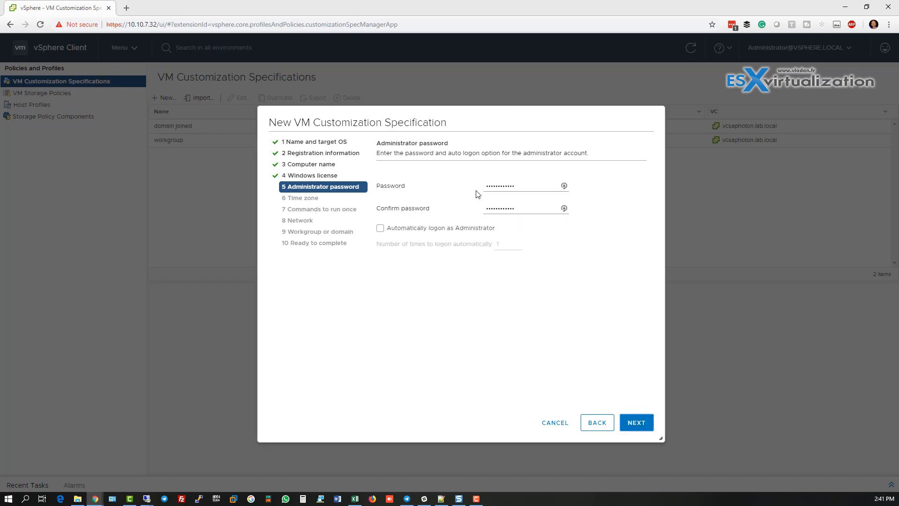
triple_click(519, 185)
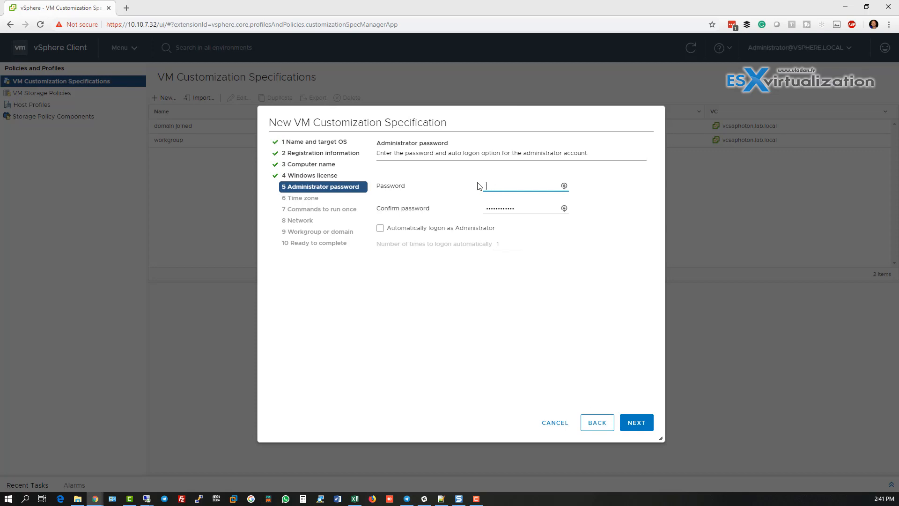
text(password)
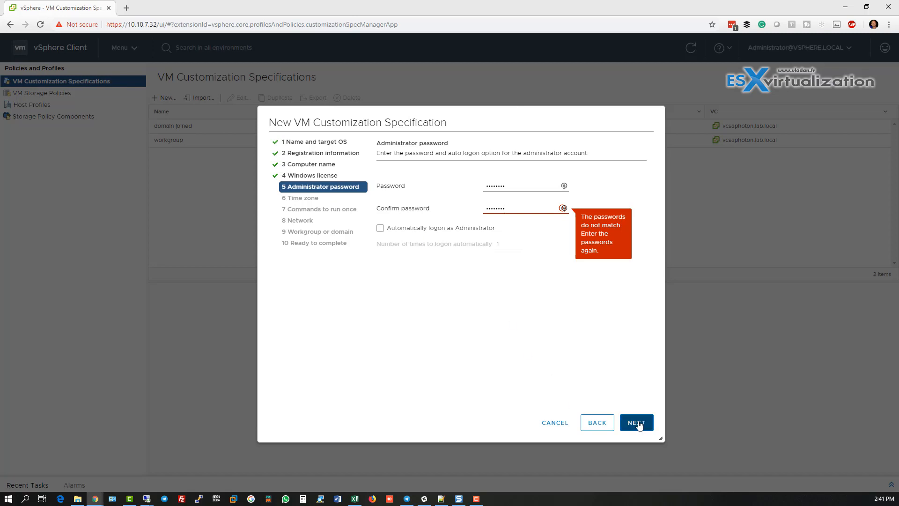
Select (UTC-08:00) Pacific Time (US & Canada) as the spec's time zone.
click(635, 422)
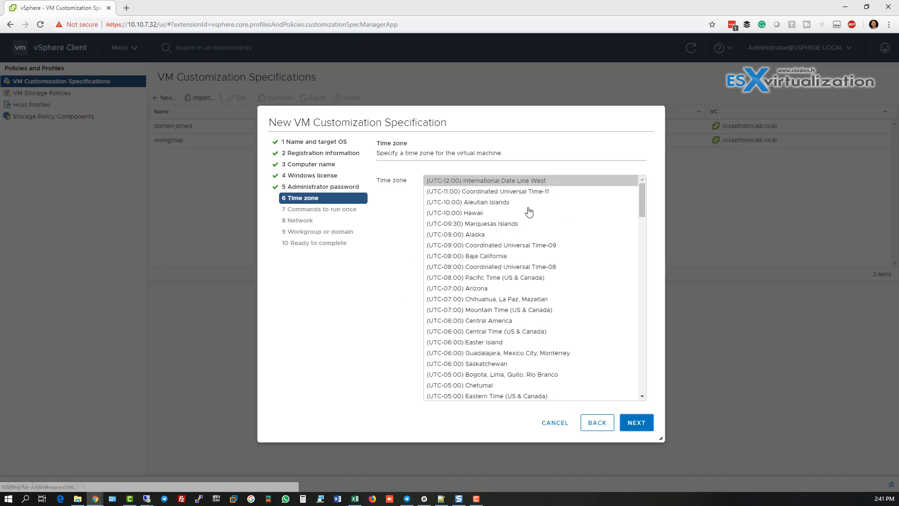
click(485, 277)
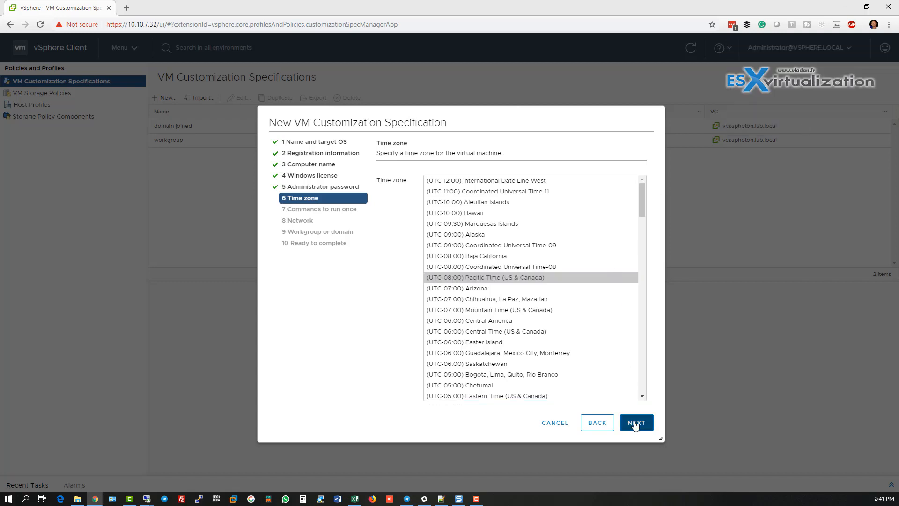
mouse_move(641, 427)
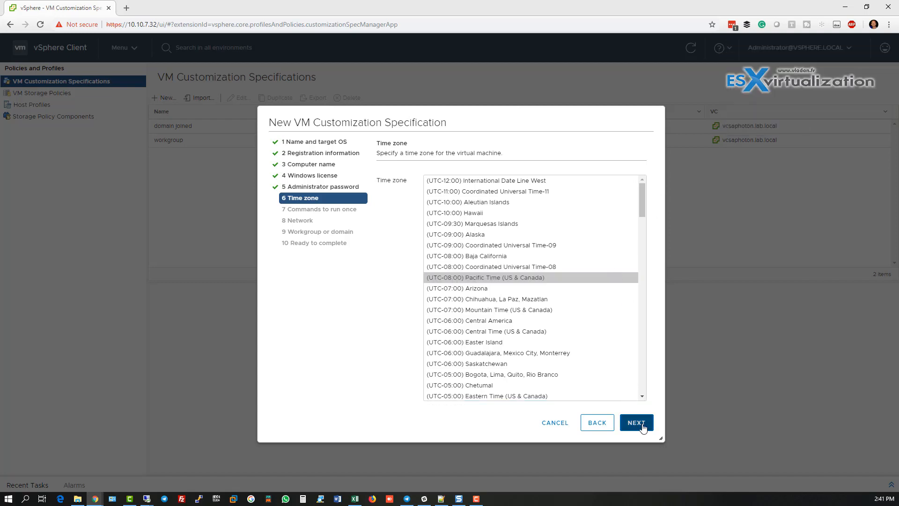
click(635, 422)
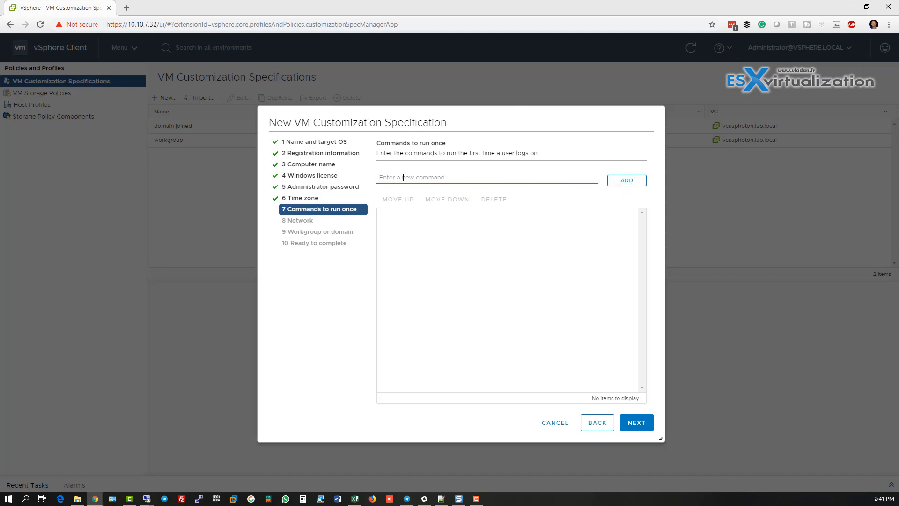
Skip run-once commands, pick manual custom network settings, and bring up NIC1's actions.
click(635, 422)
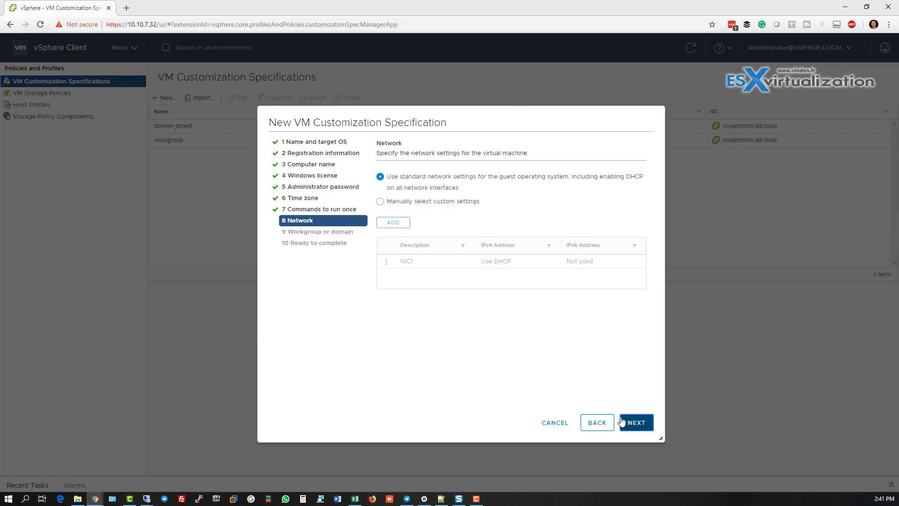
mouse_move(418, 215)
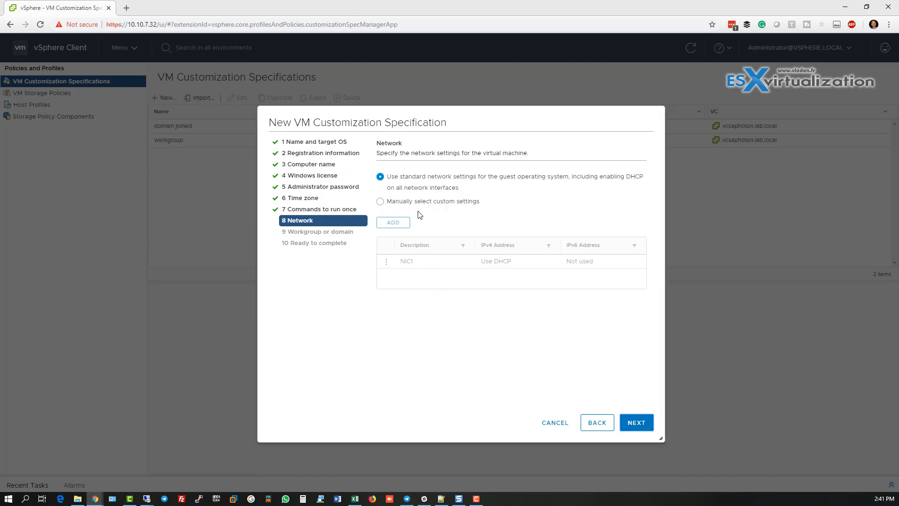
click(380, 201)
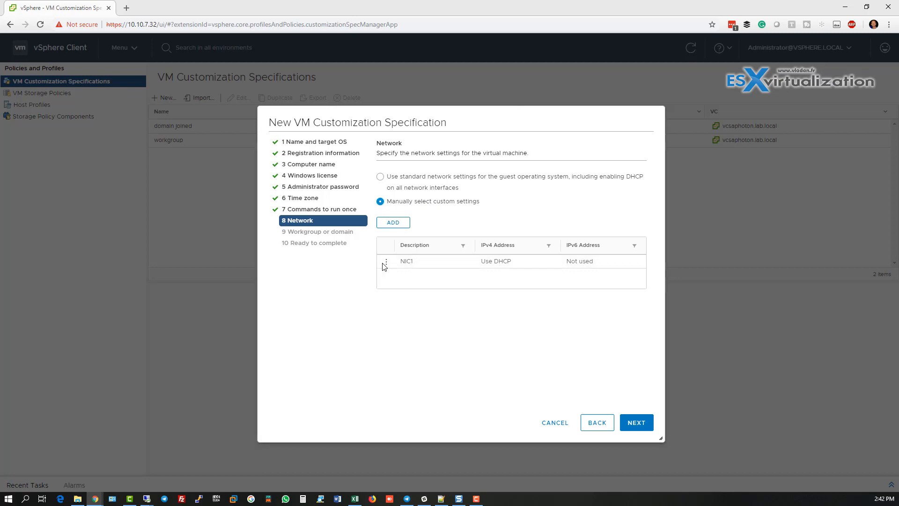
click(385, 260)
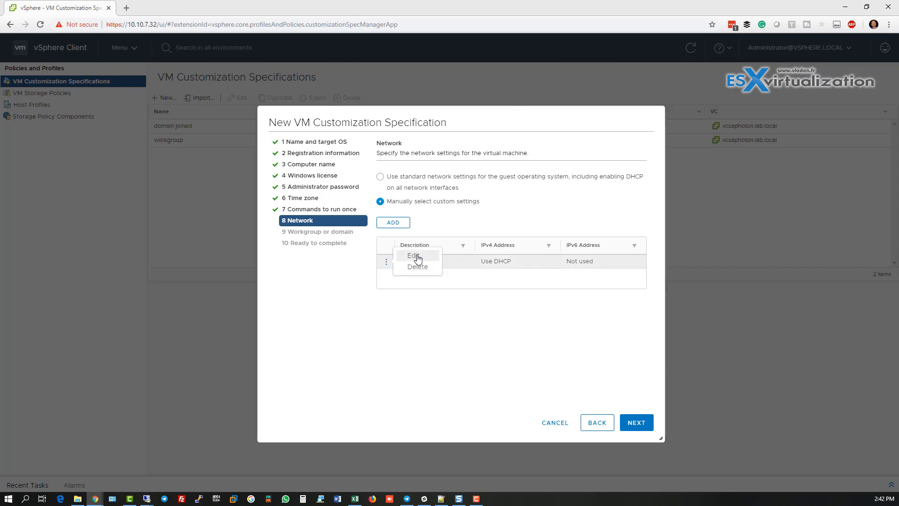
Edit NIC1, trying prompt and custom IPv4 options before restoring DHCP.
click(414, 255)
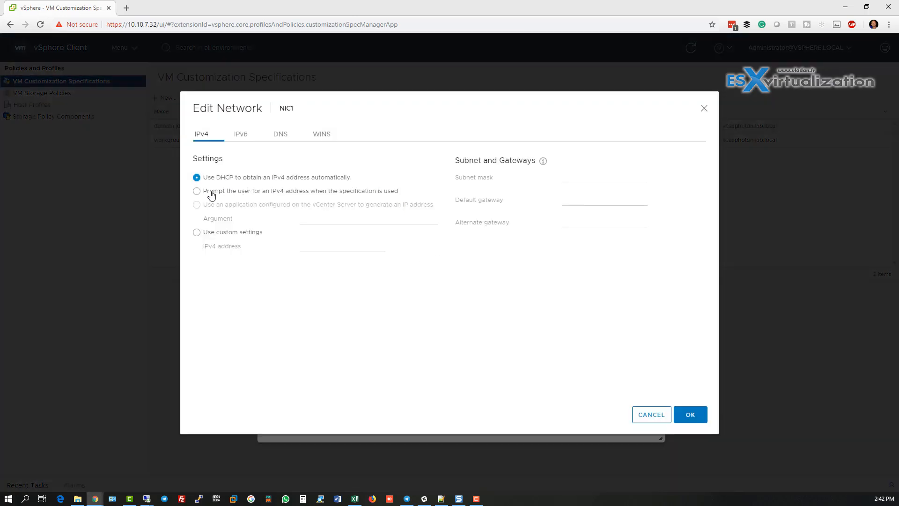
click(197, 191)
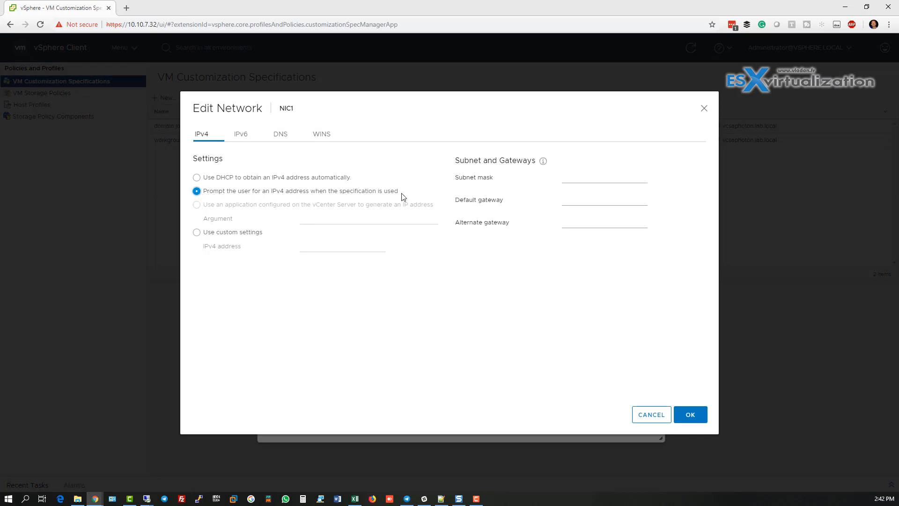
mouse_move(273, 198)
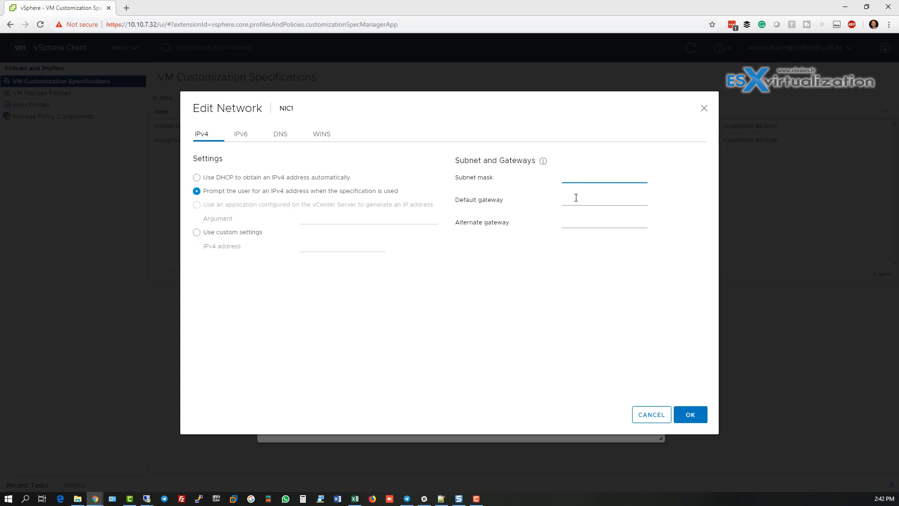
click(604, 222)
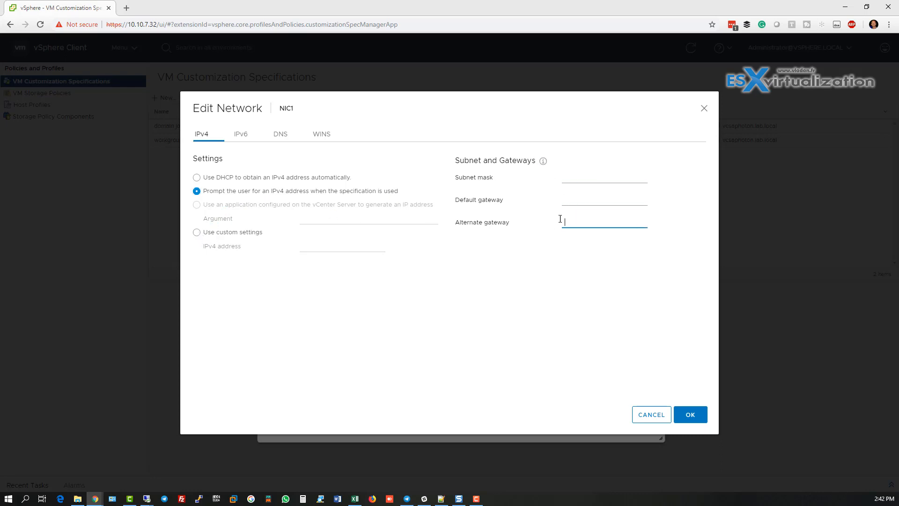
click(196, 232)
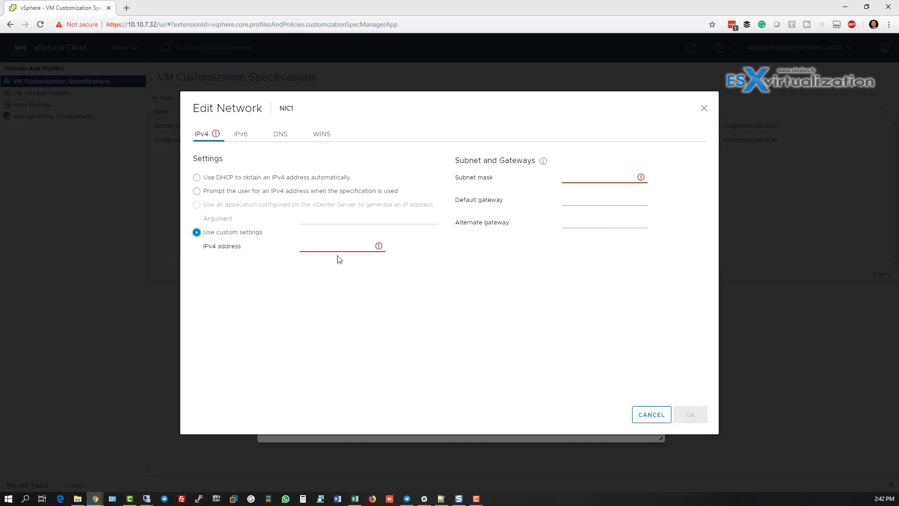
click(338, 245)
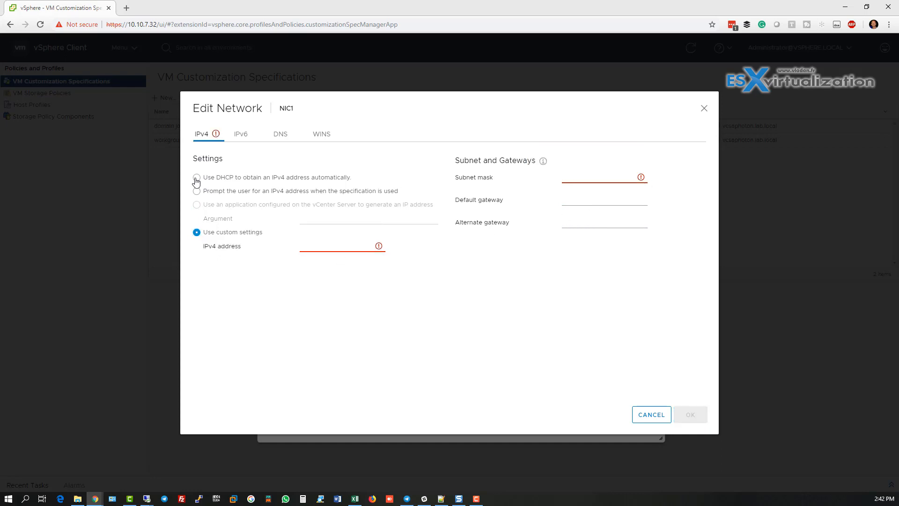
click(240, 133)
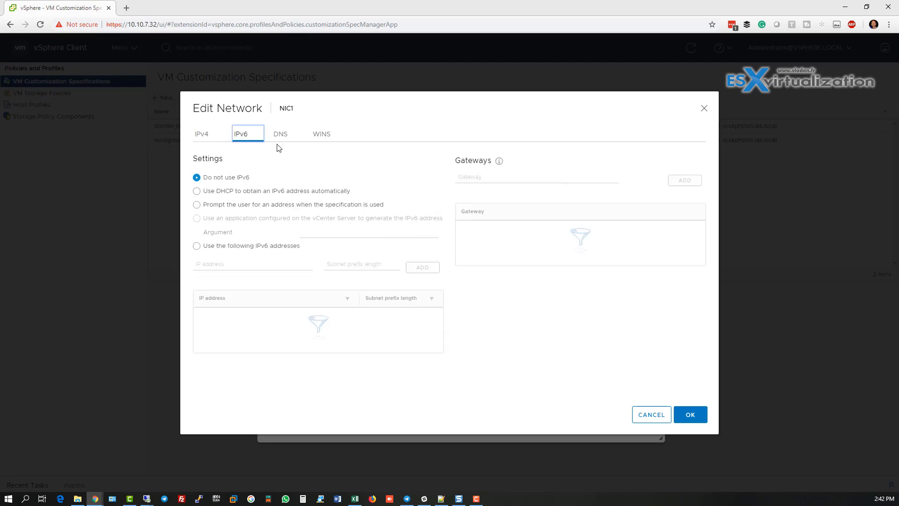
Review NIC1's DNS and WINS settings, close the dialog, and use standard network settings.
click(279, 133)
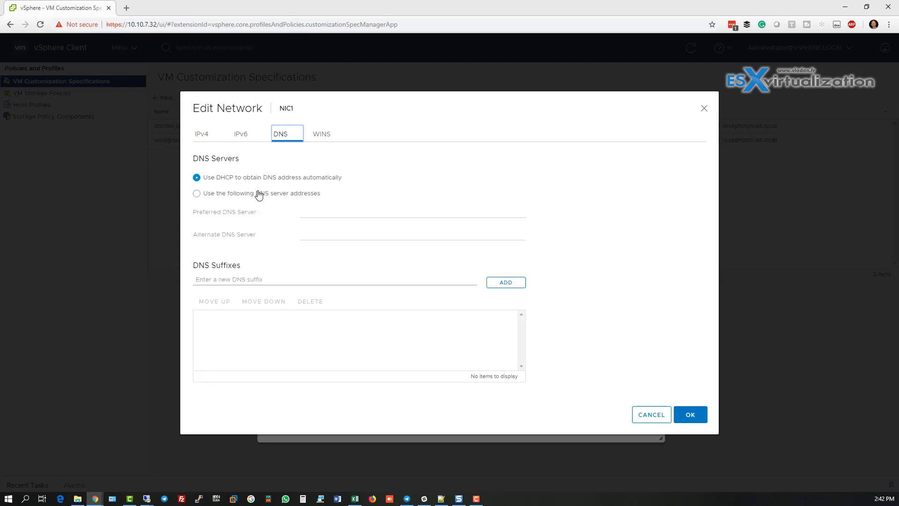
click(321, 134)
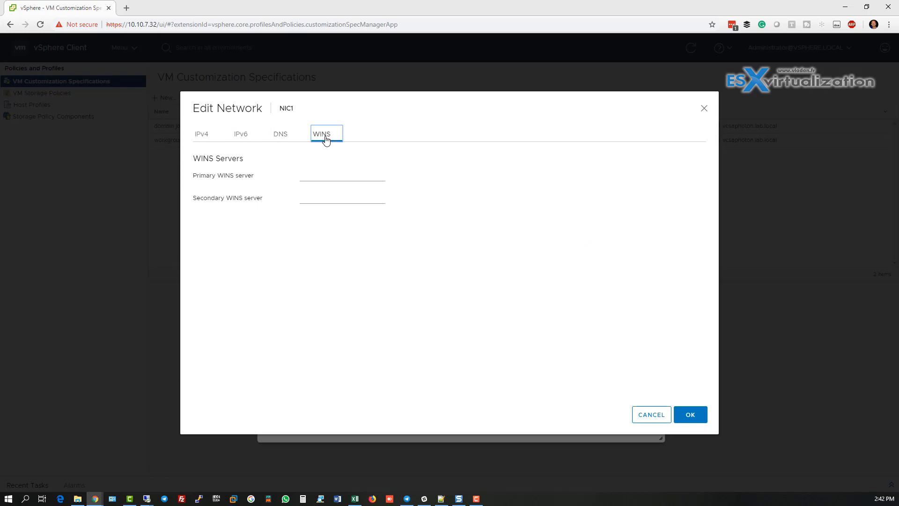
mouse_move(212, 172)
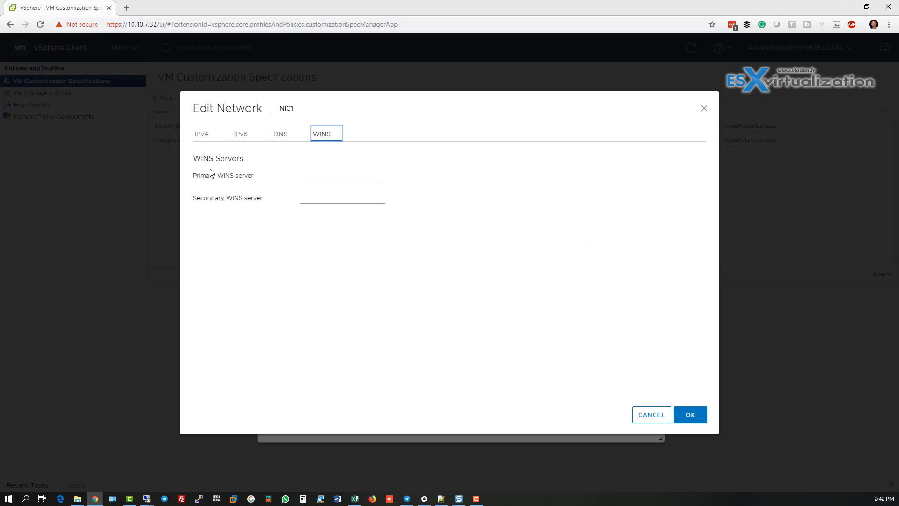
click(690, 414)
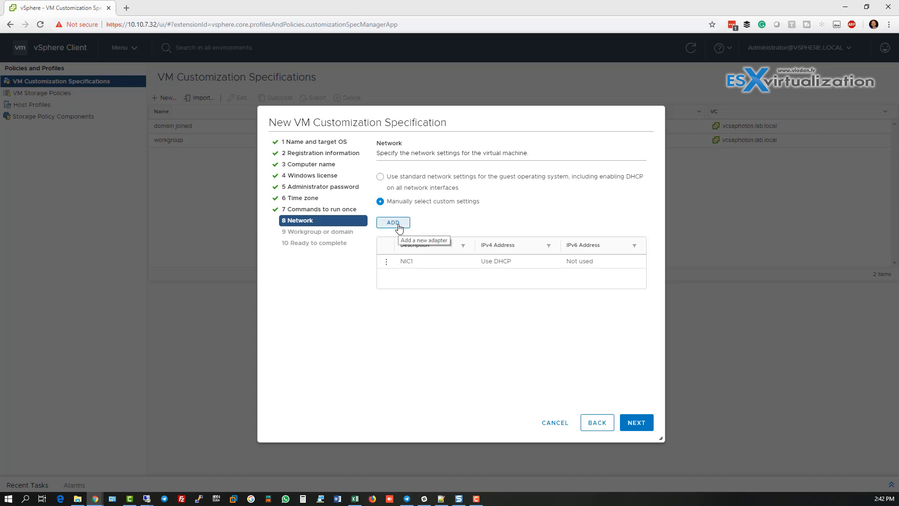
mouse_move(403, 228)
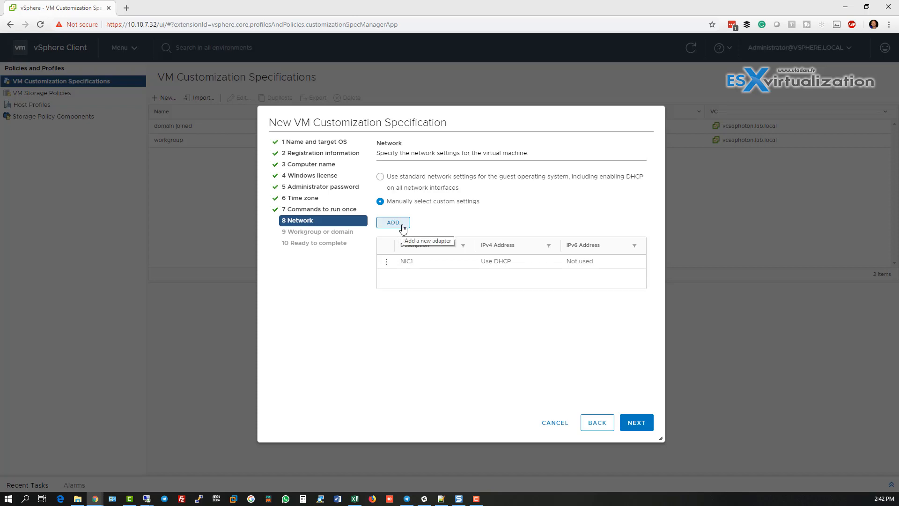
click(380, 176)
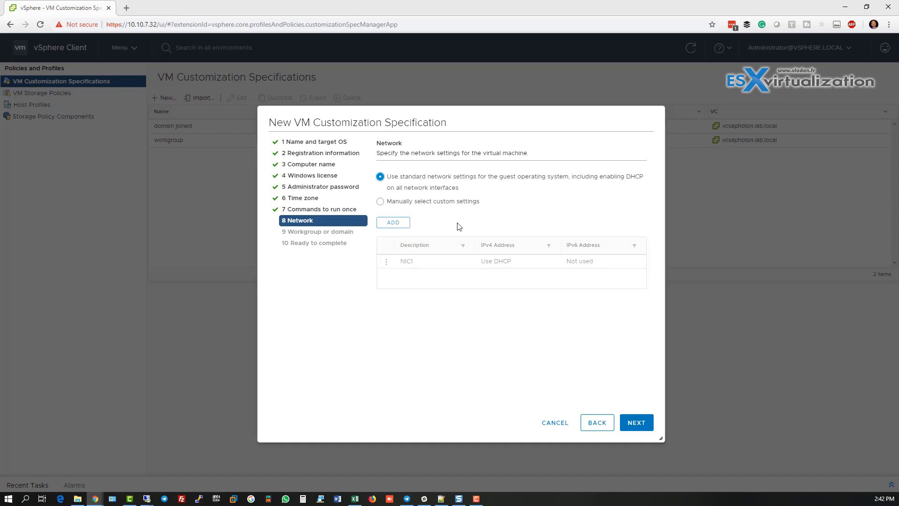
Join the lab.local Windows Server domain as administrator with password and confirmation.
click(636, 422)
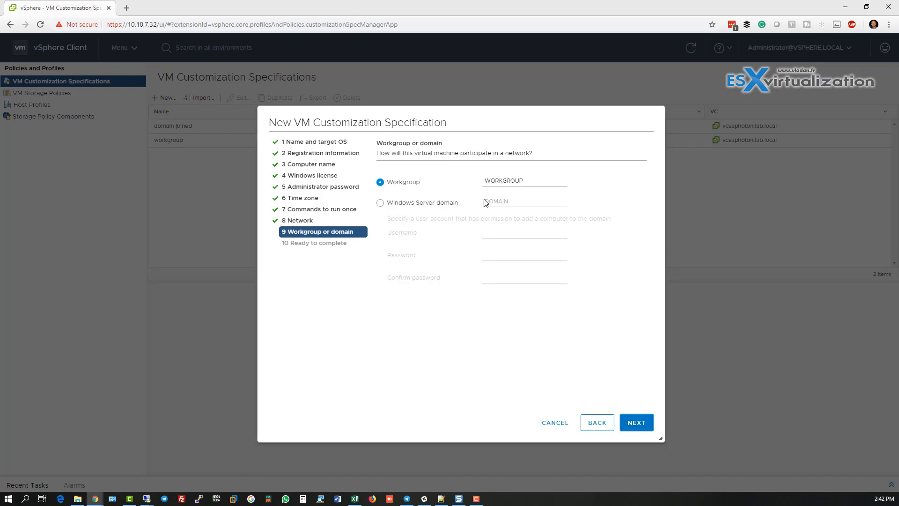
text(lab)
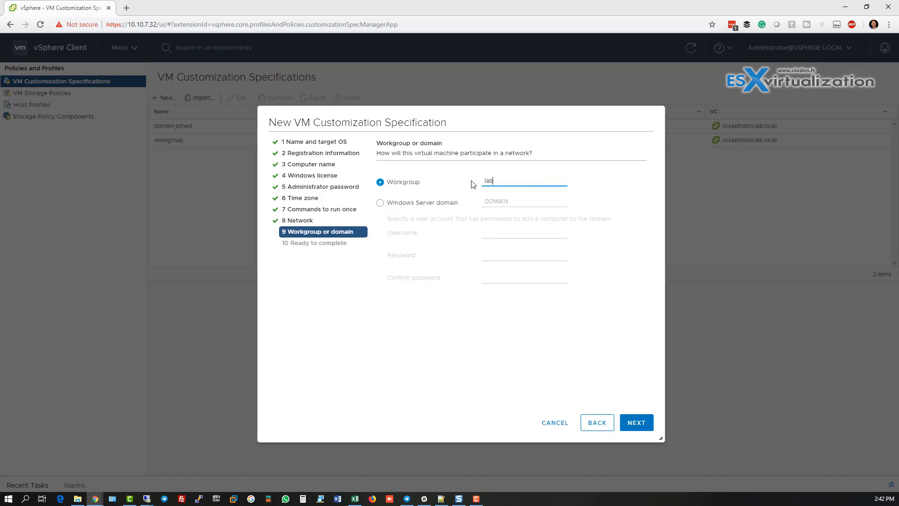
text(.loc)
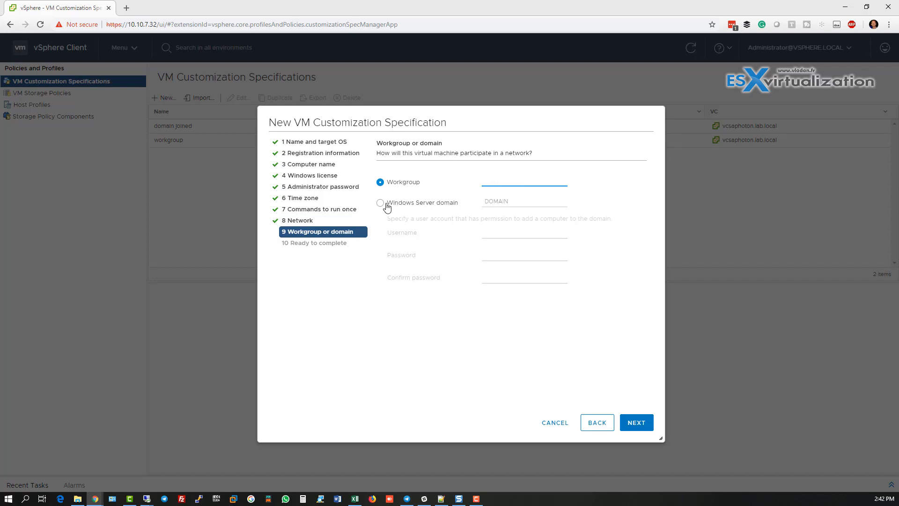
click(380, 202)
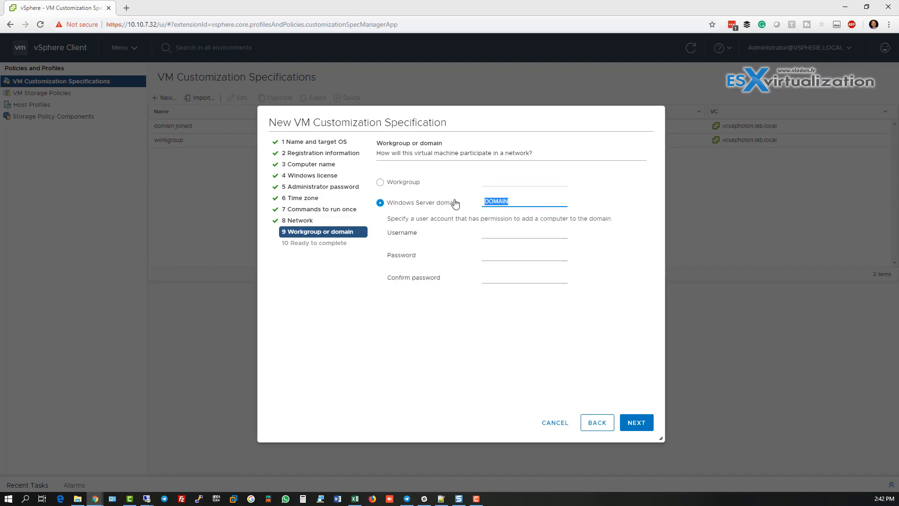
text(lab.local)
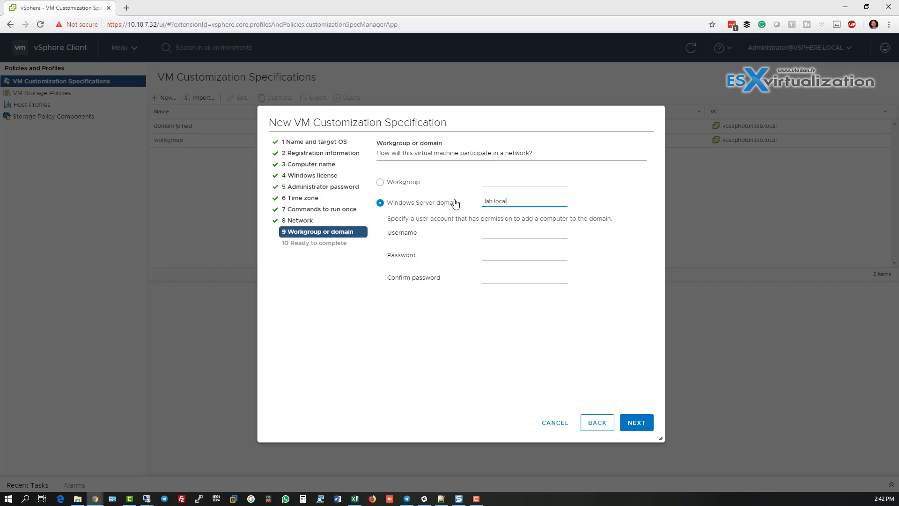
text(administrator)
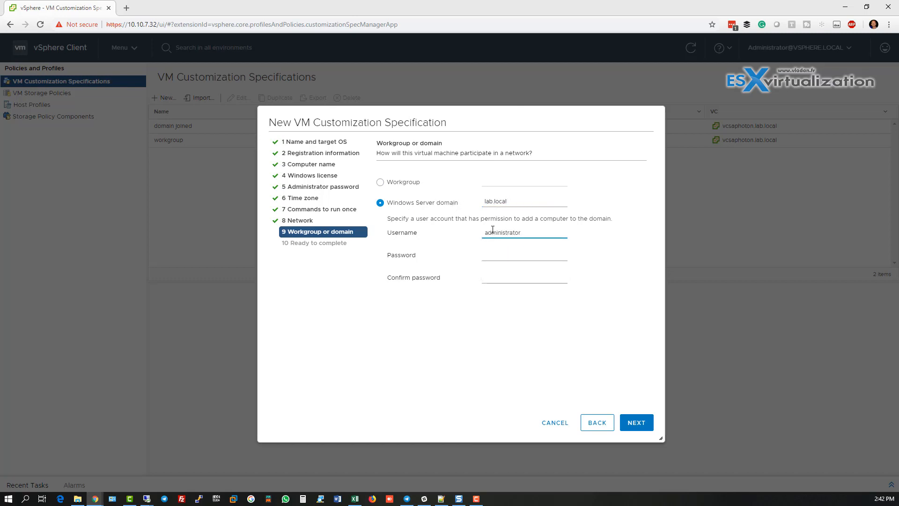
text(***)
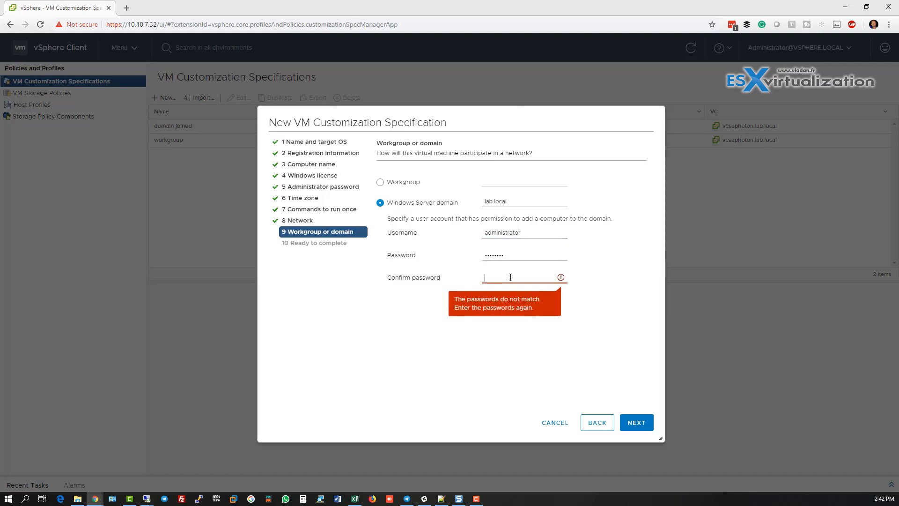
text(••••••••)
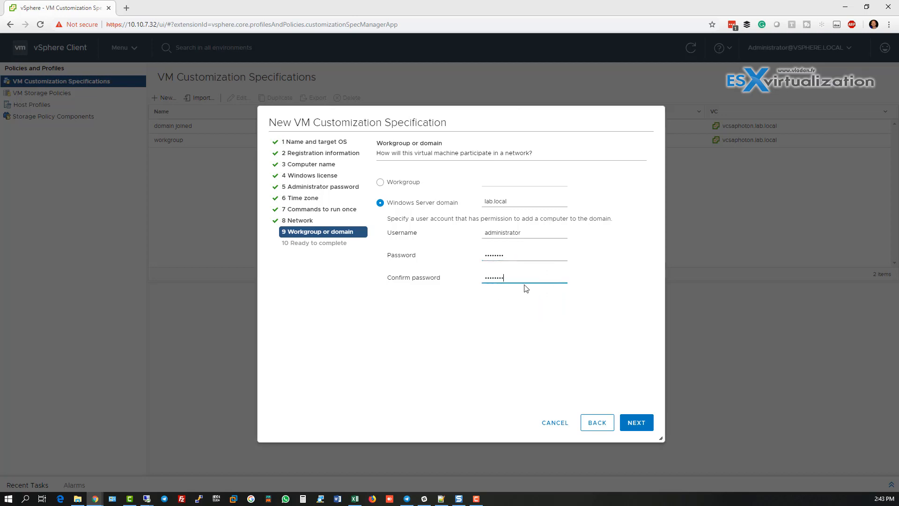
click(635, 422)
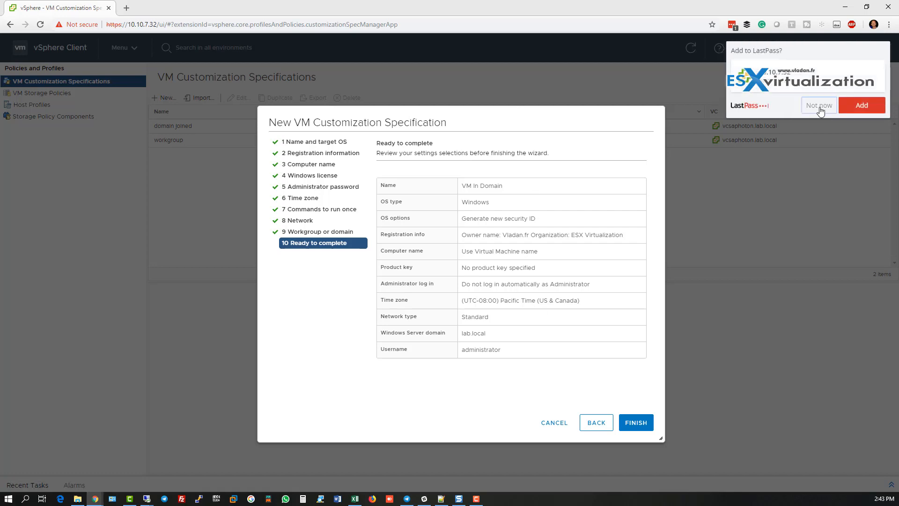
Decline the LastPass save prompt and finish the 'VM In Domain' specification.
click(818, 105)
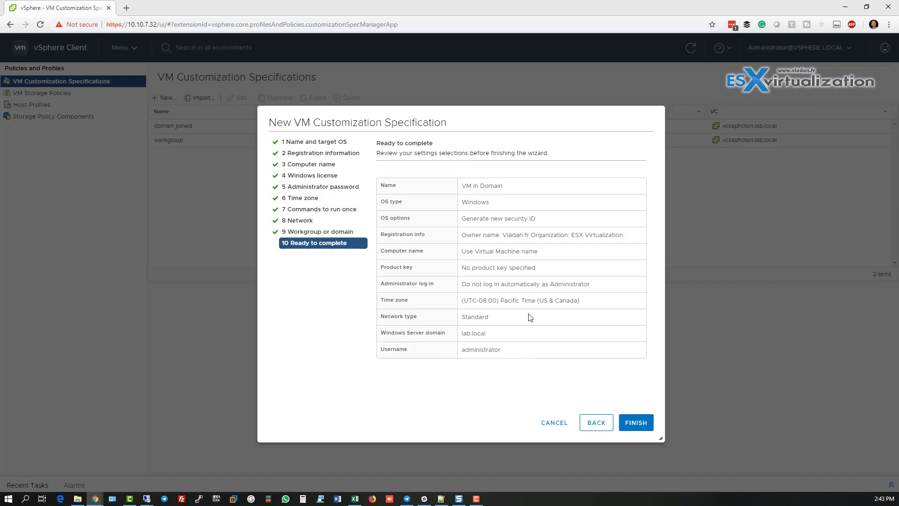
click(635, 422)
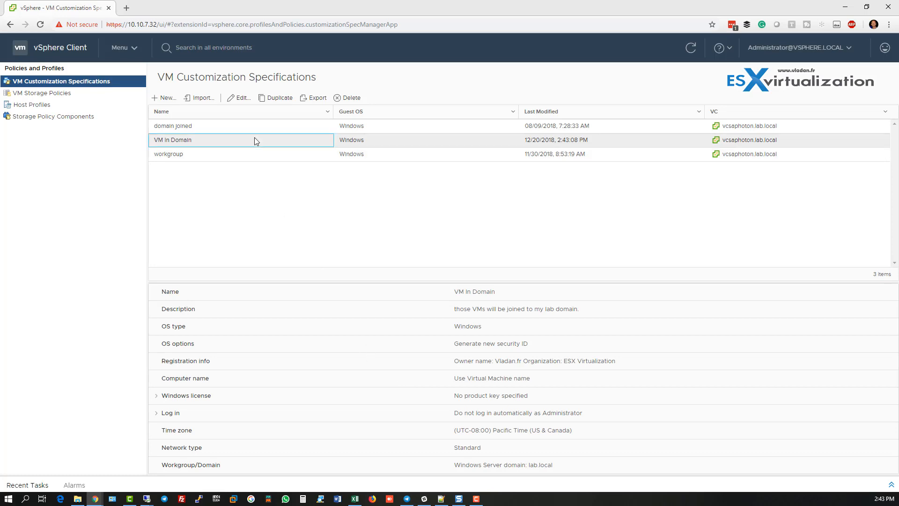
Duplicate VM In Domain as 'VM in domain Static IP', delete that copy, and reselect VM In Domain.
click(279, 97)
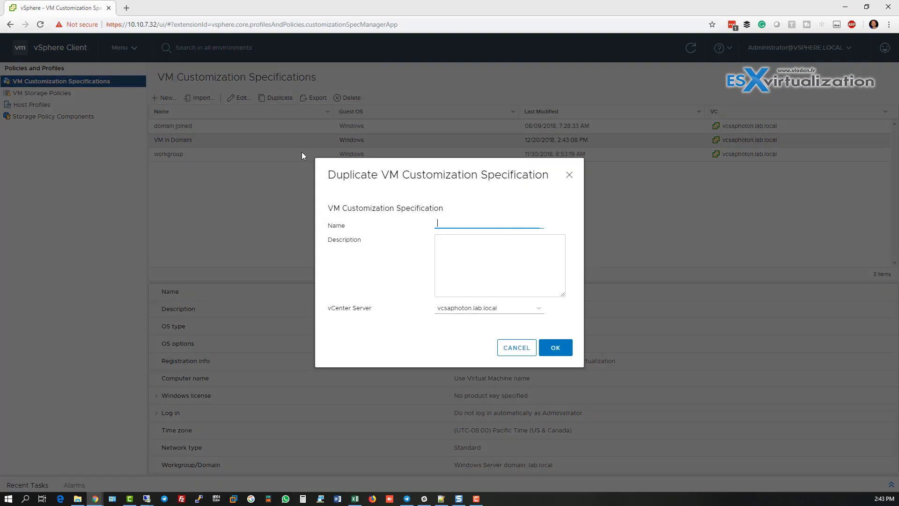
text(vM)
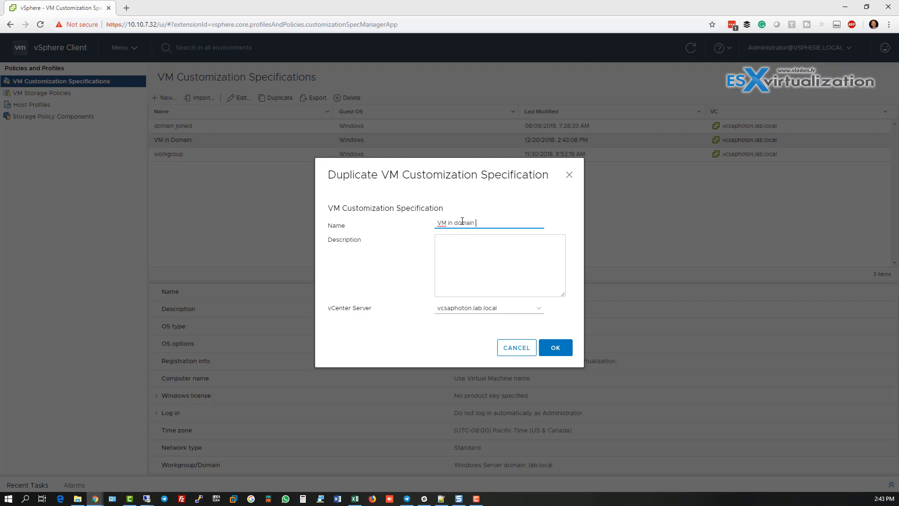
text(Static IP)
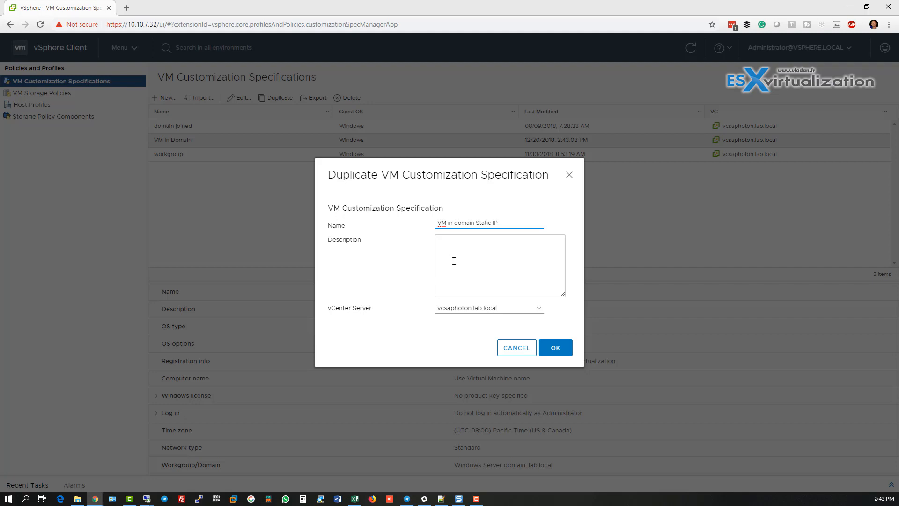
click(554, 347)
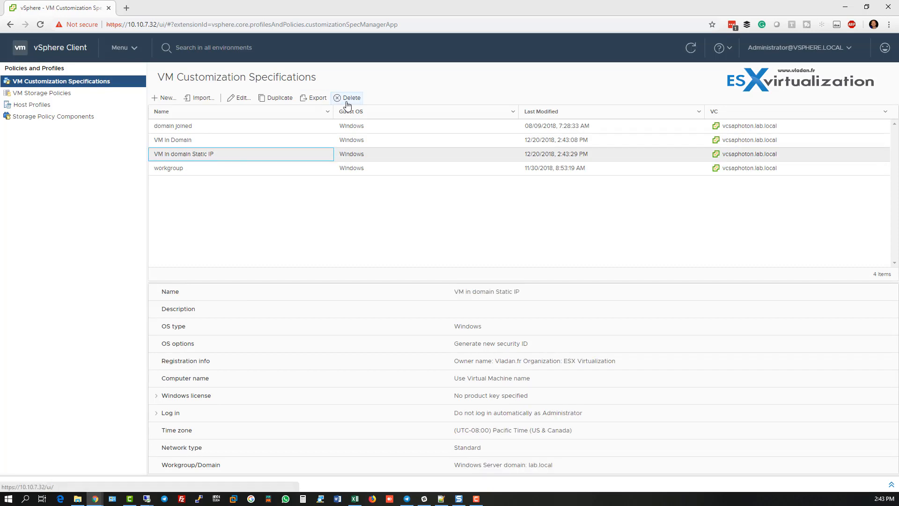
click(347, 98)
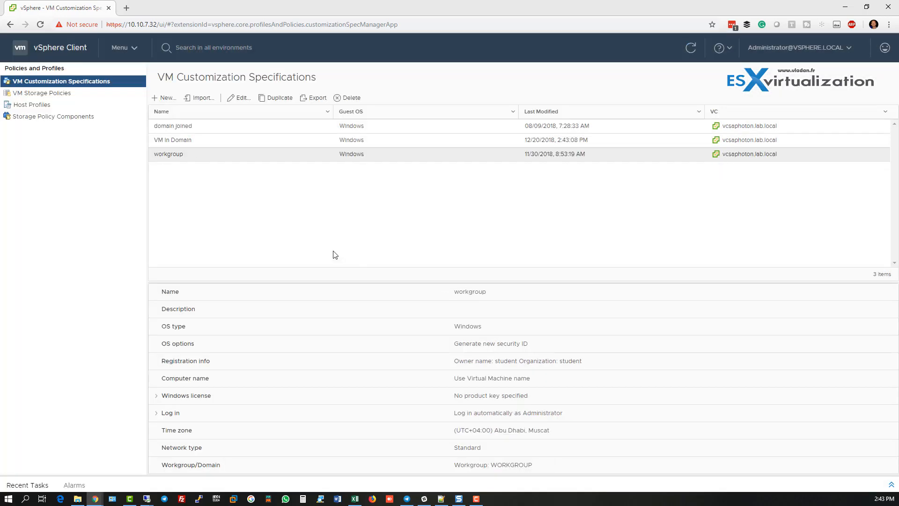
click(172, 140)
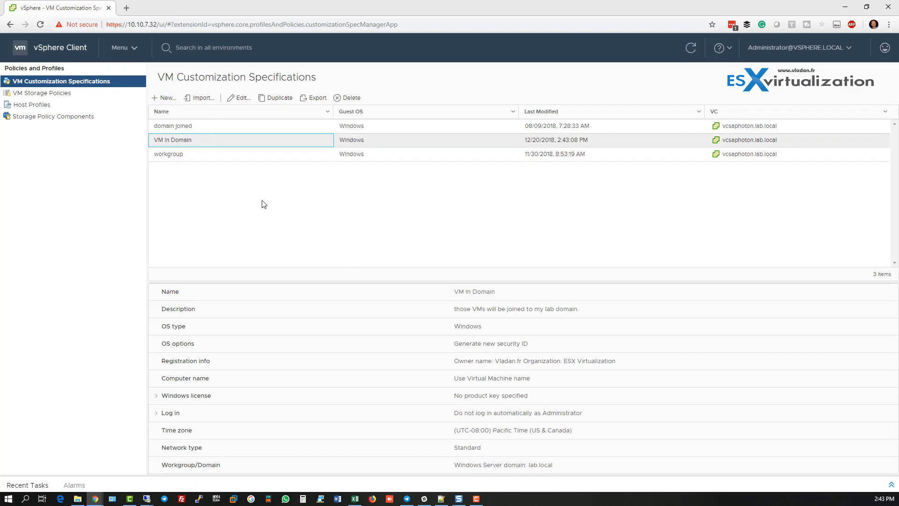
mouse_move(164, 216)
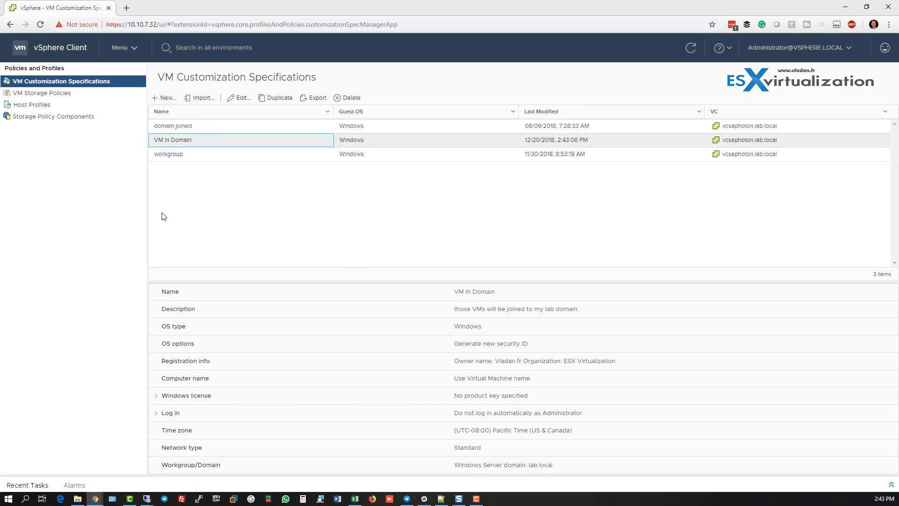
Edit VM In Domain to include per-server license information with 5 connections and save.
click(241, 97)
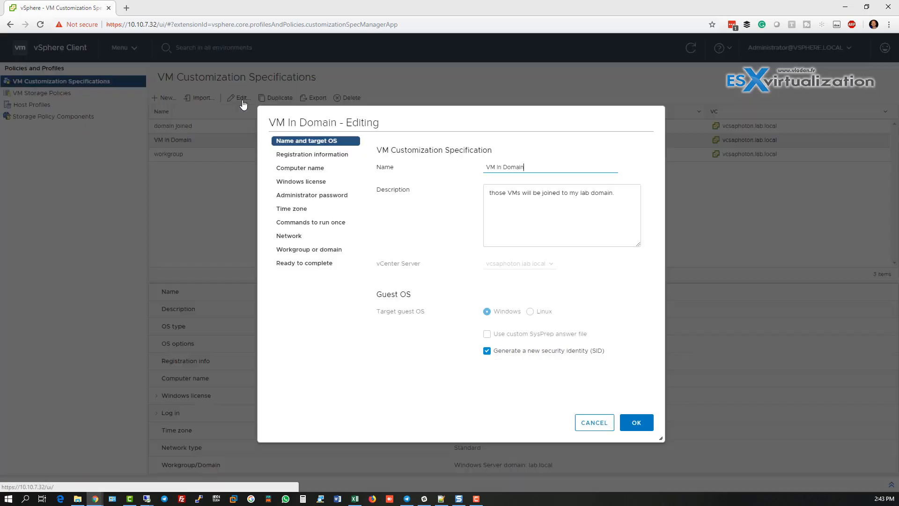
click(312, 154)
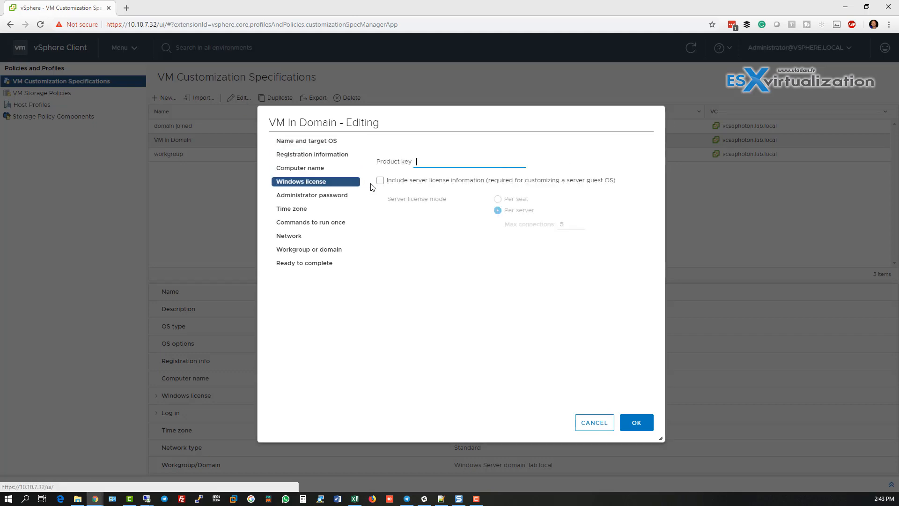
click(380, 180)
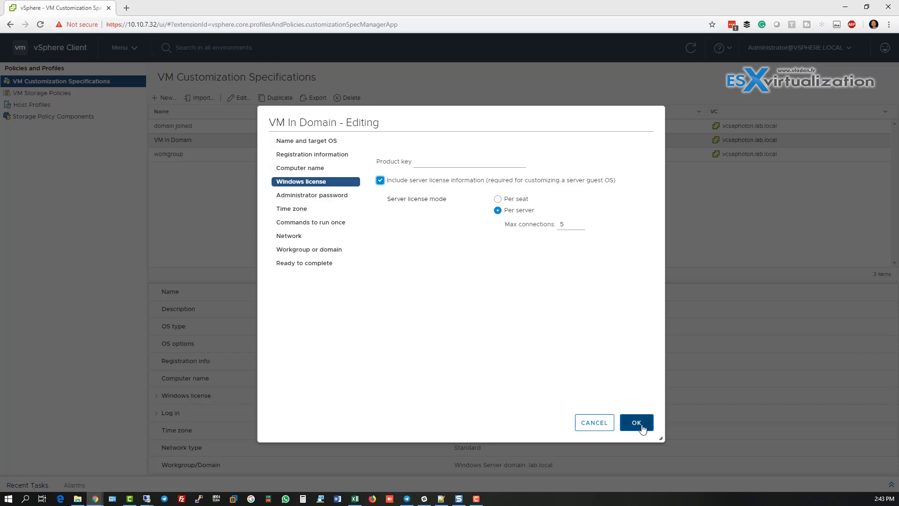
click(636, 422)
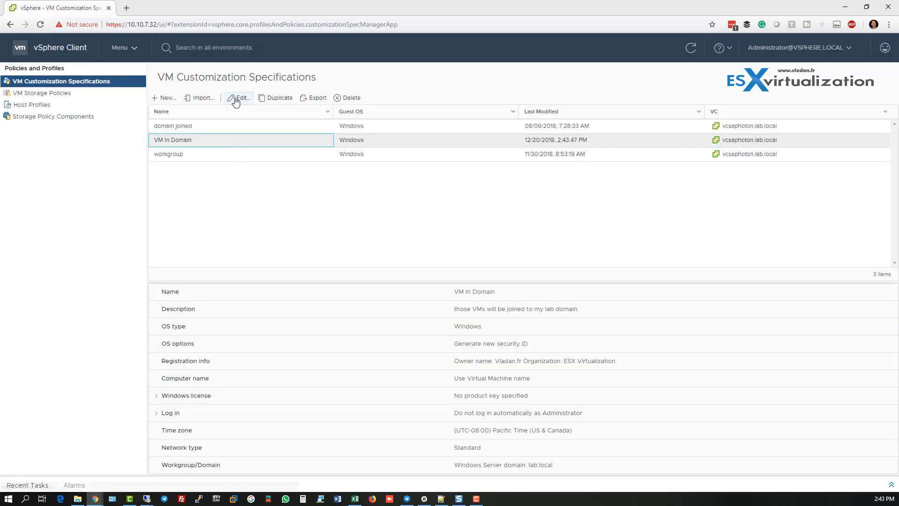
Reopen the specification, review its Ready to complete summary, and close the editor.
click(241, 97)
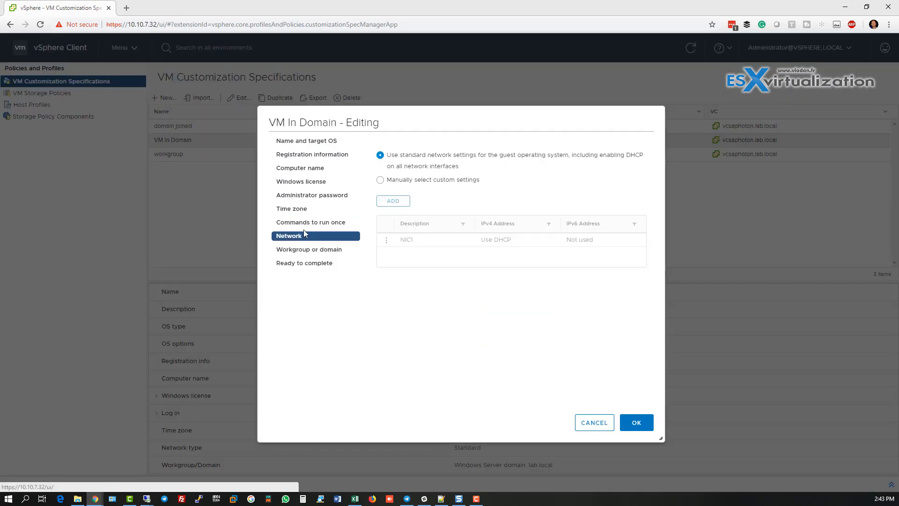
click(305, 263)
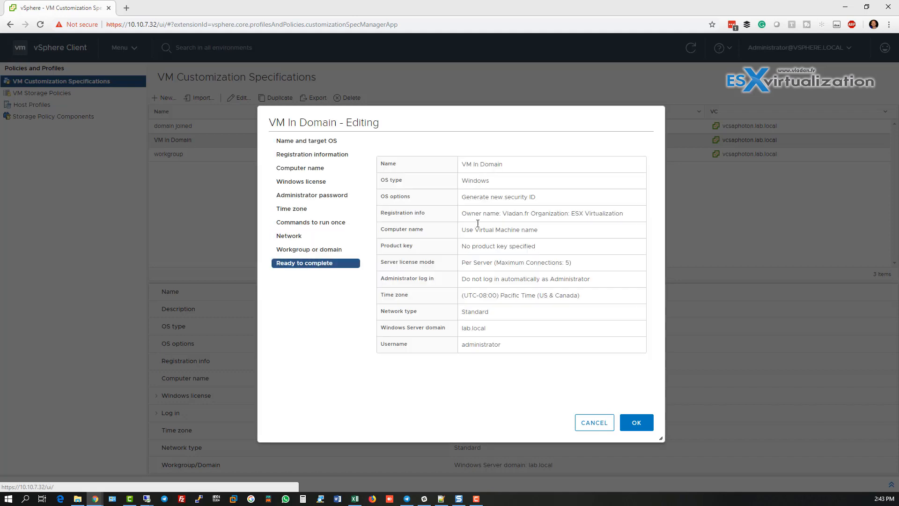
click(635, 422)
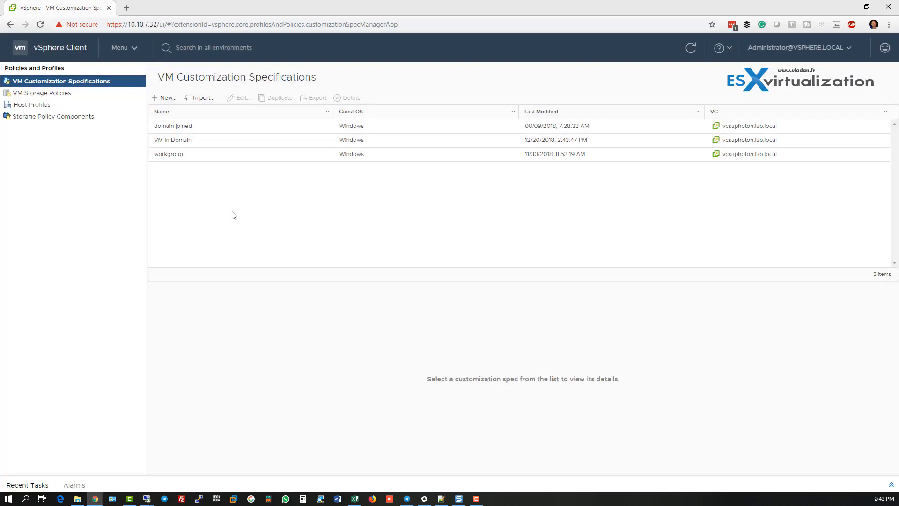
mouse_move(97, 150)
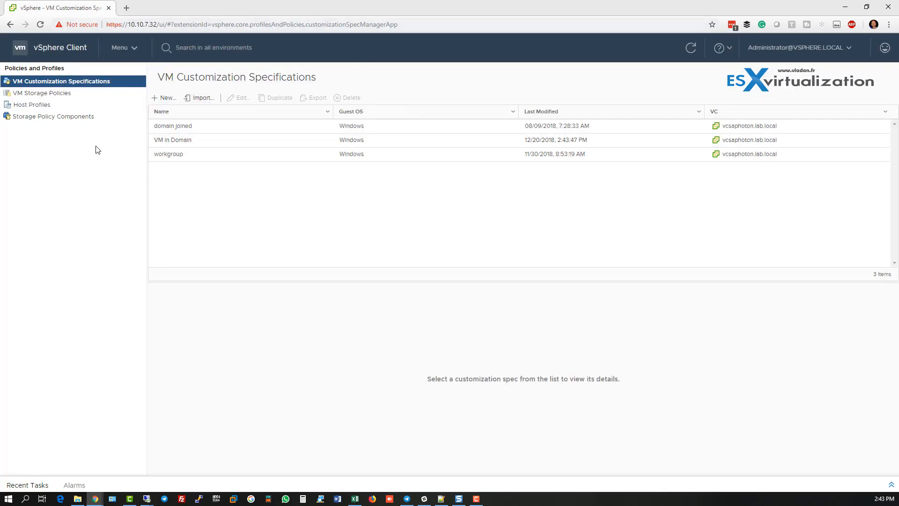